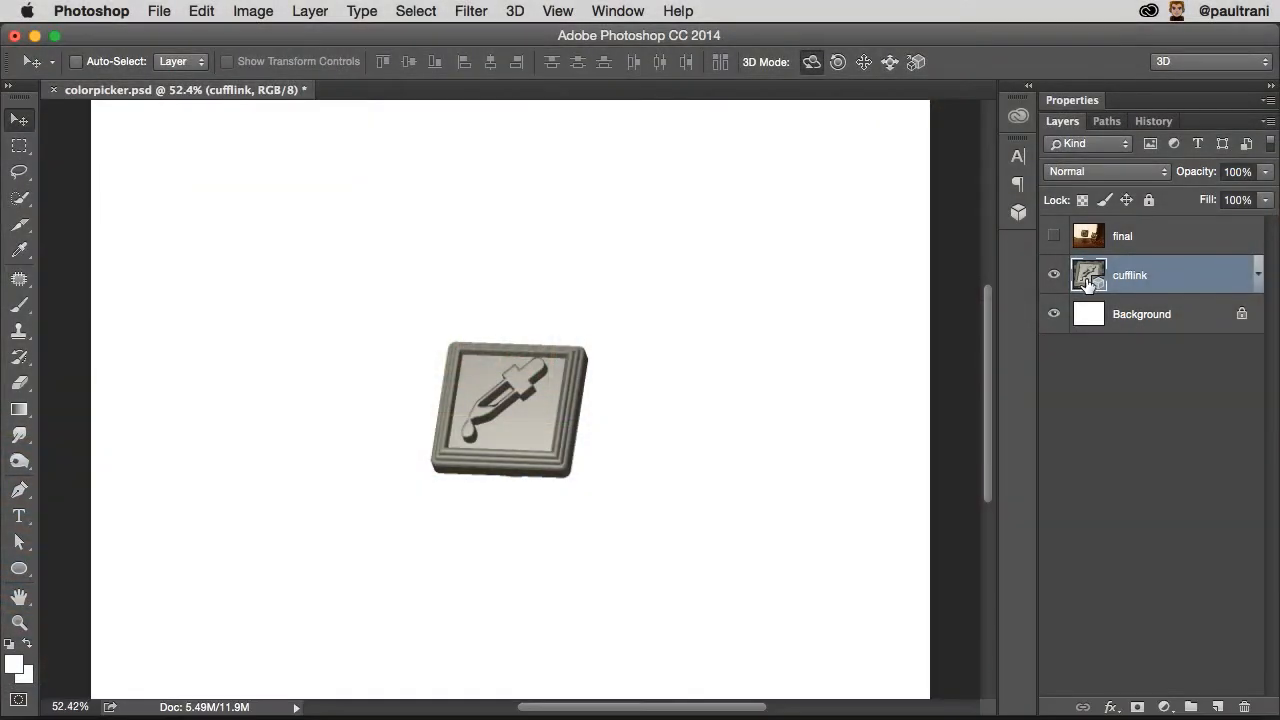
{"action": "mouse_move", "coordinate": [1088, 280]}
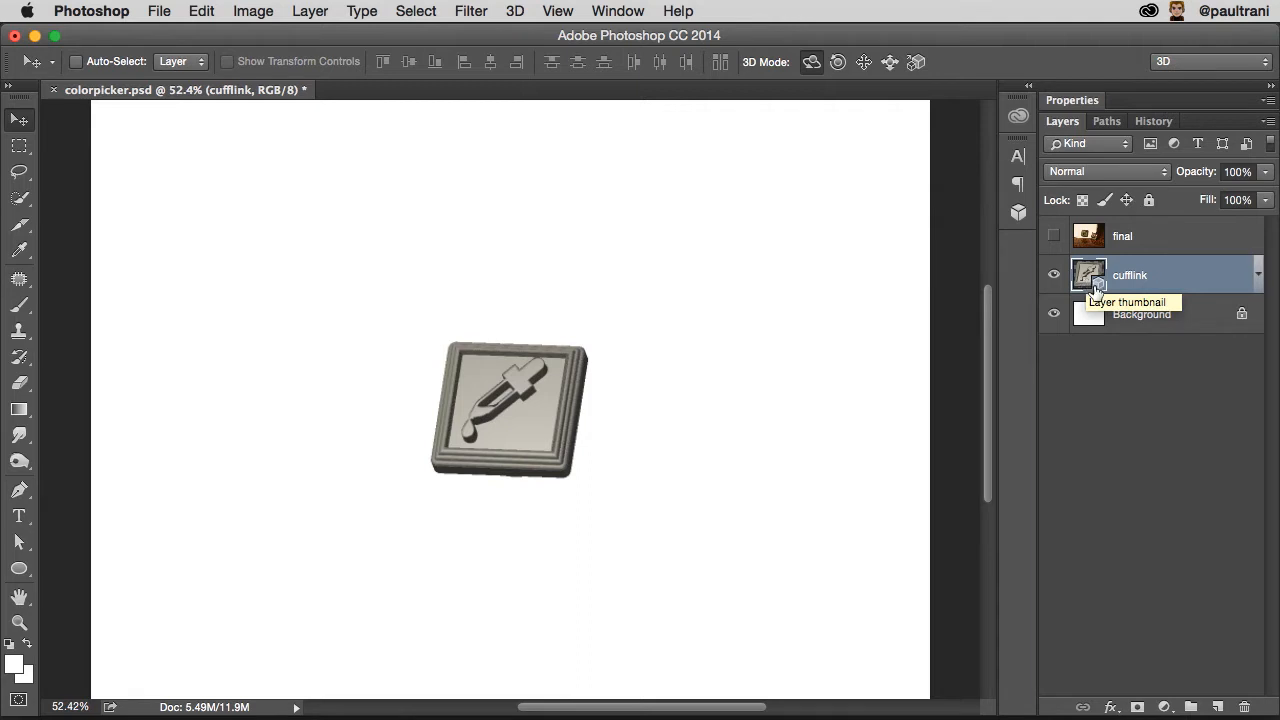
{"action": "mouse_move", "coordinate": [1030, 90]}
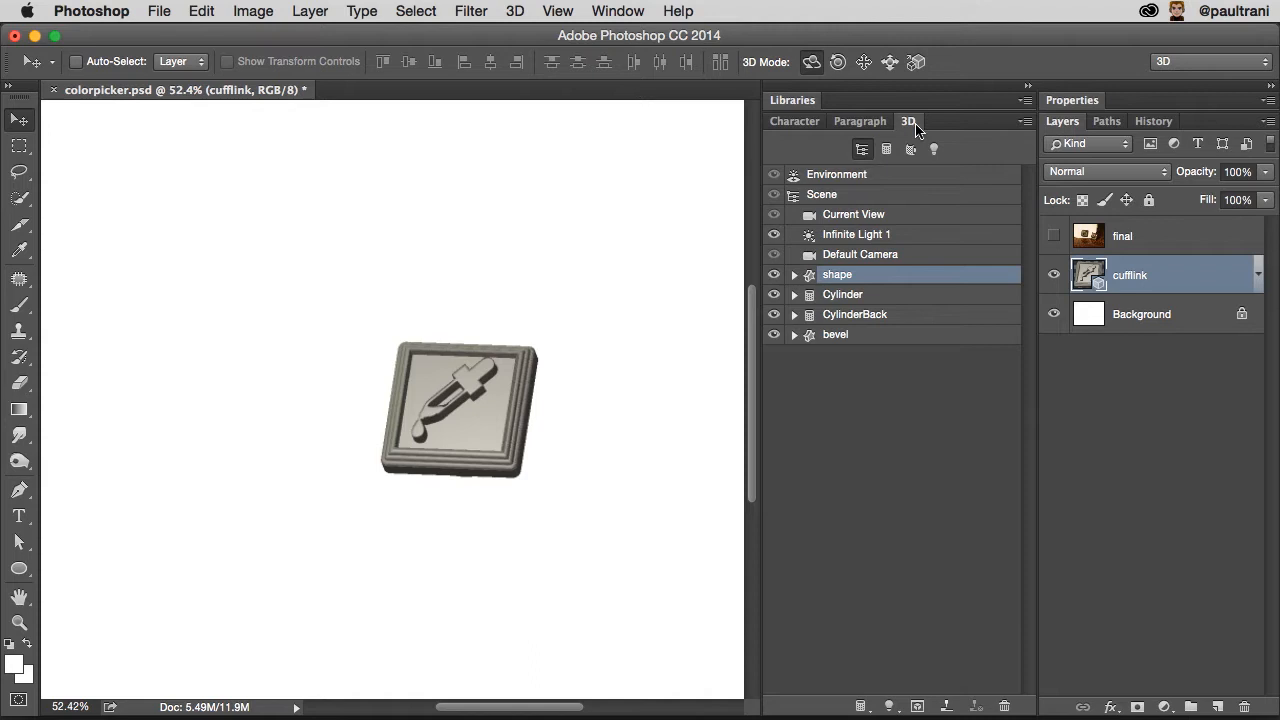
Select the Cylinder, shape, CylinderBack and bevel meshes in the 3D scene list.
{"action": "left_click", "coordinate": [843, 294]}
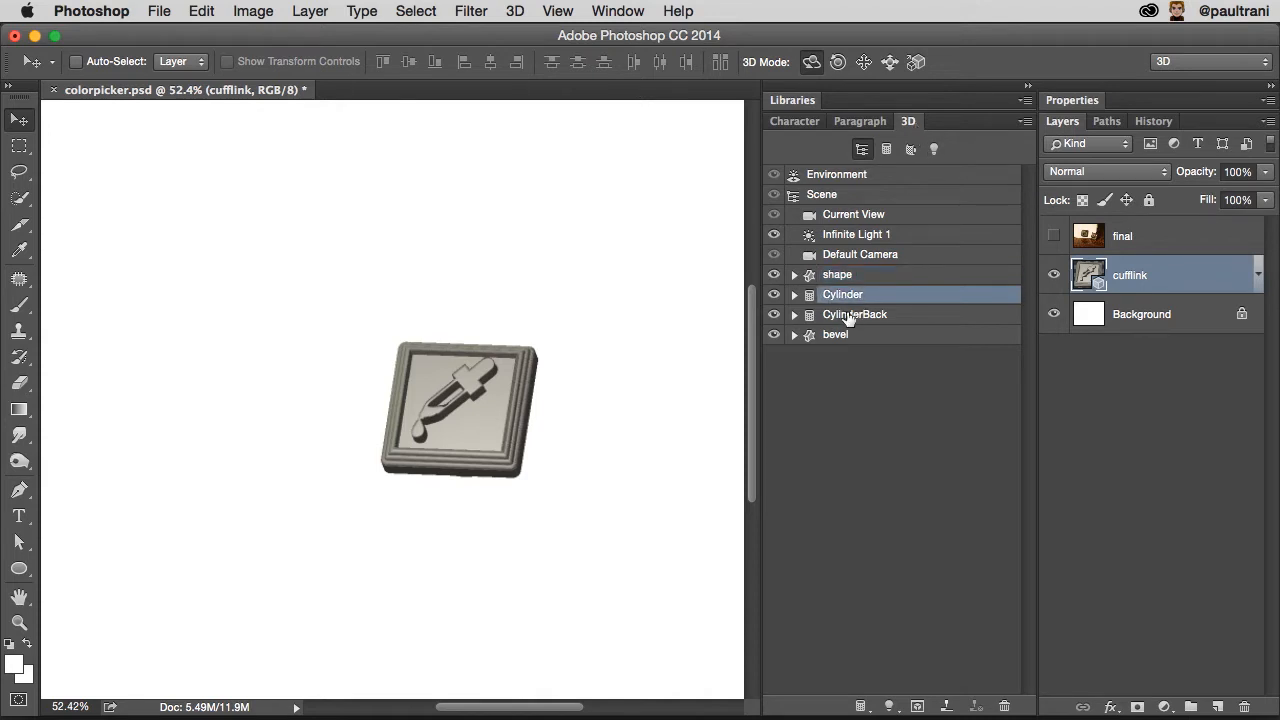
{"action": "left_click", "coordinate": [837, 274]}
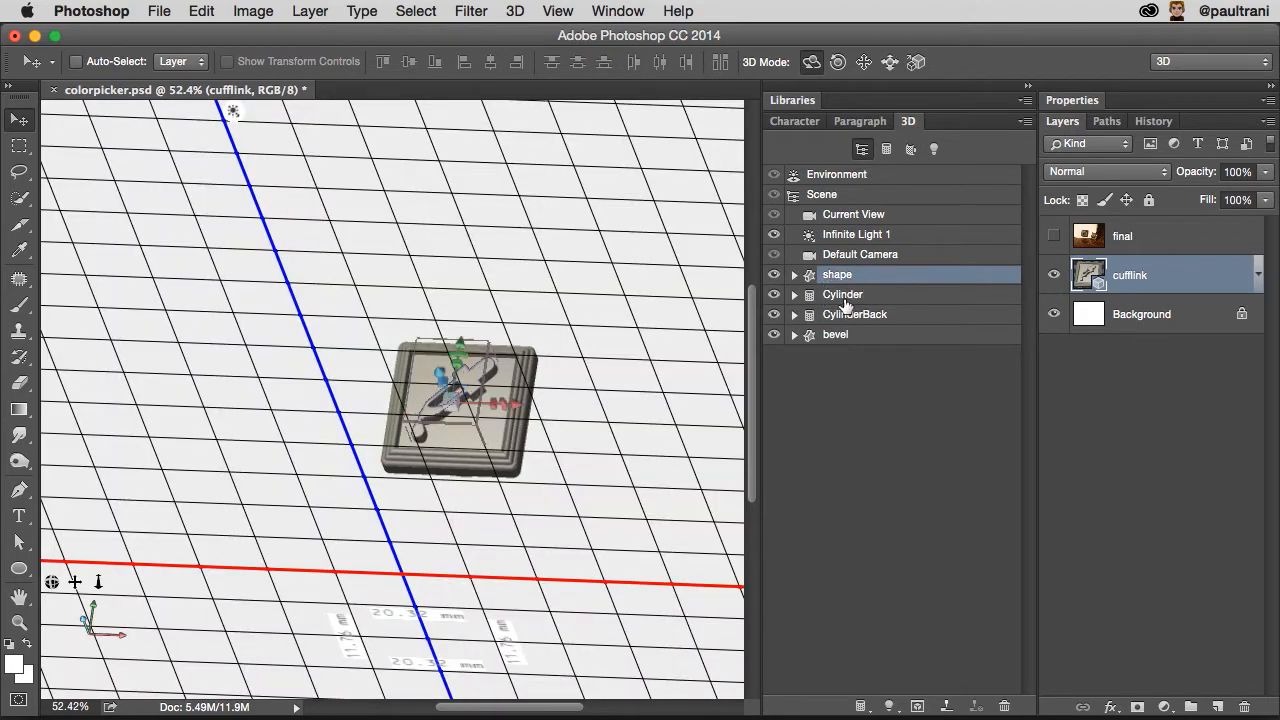
{"action": "left_click", "coordinate": [855, 314]}
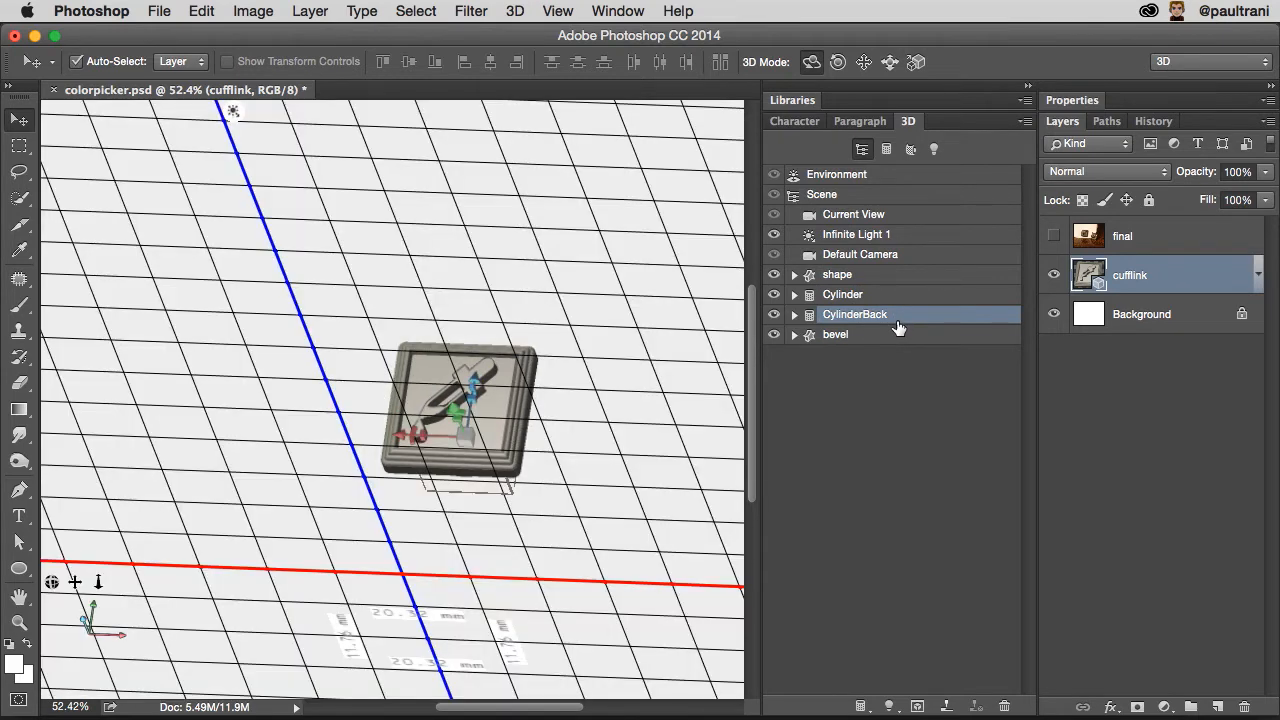
{"action": "left_click", "coordinate": [835, 334]}
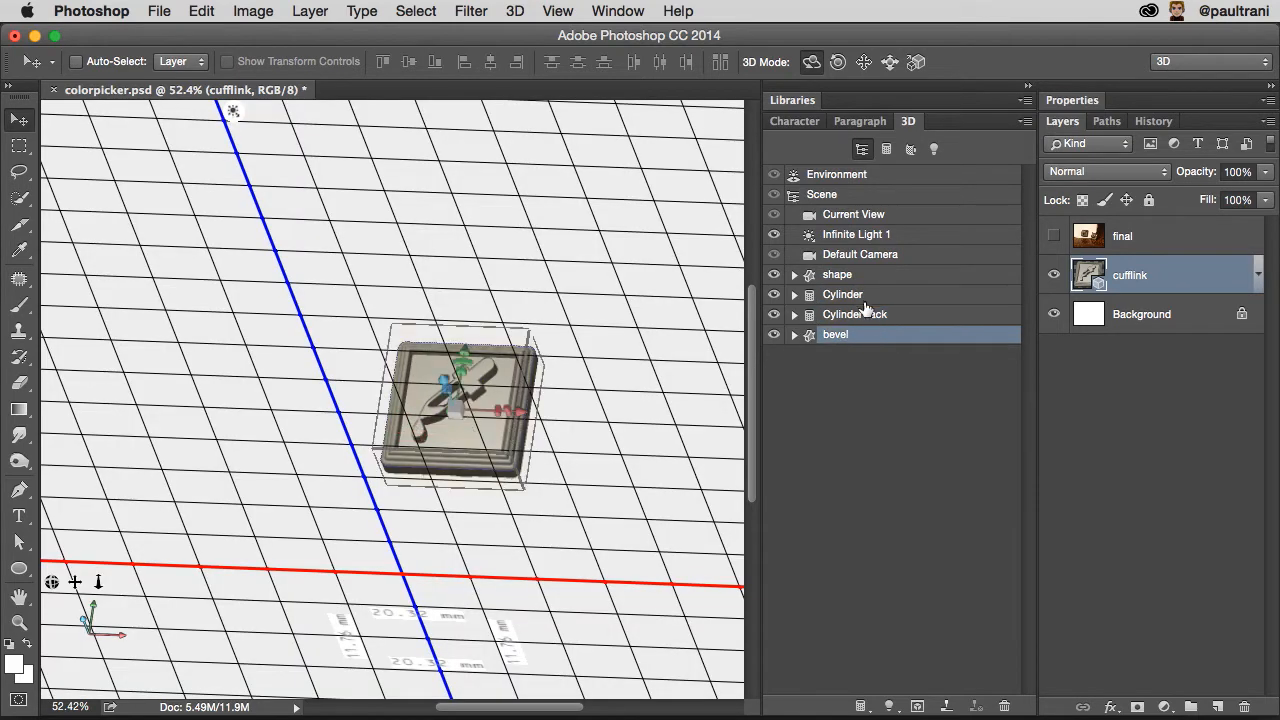
{"action": "left_click", "coordinate": [853, 214]}
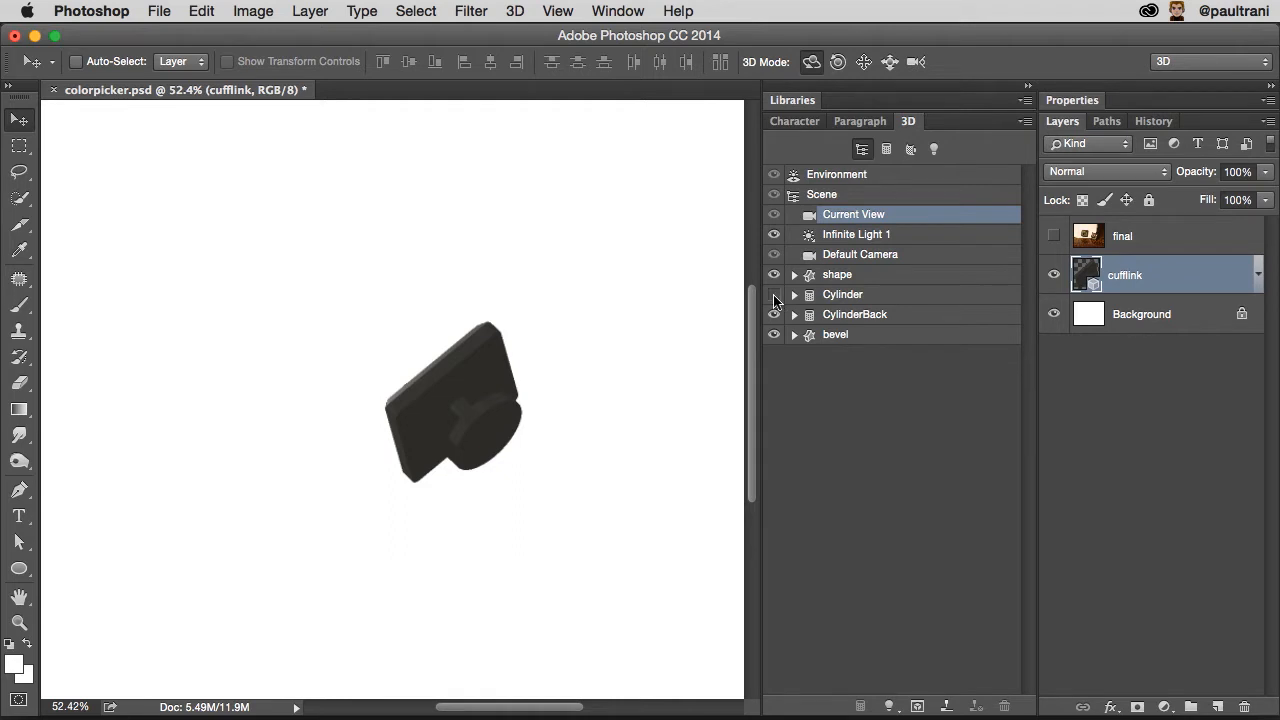
{"action": "mouse_move", "coordinate": [475, 423]}
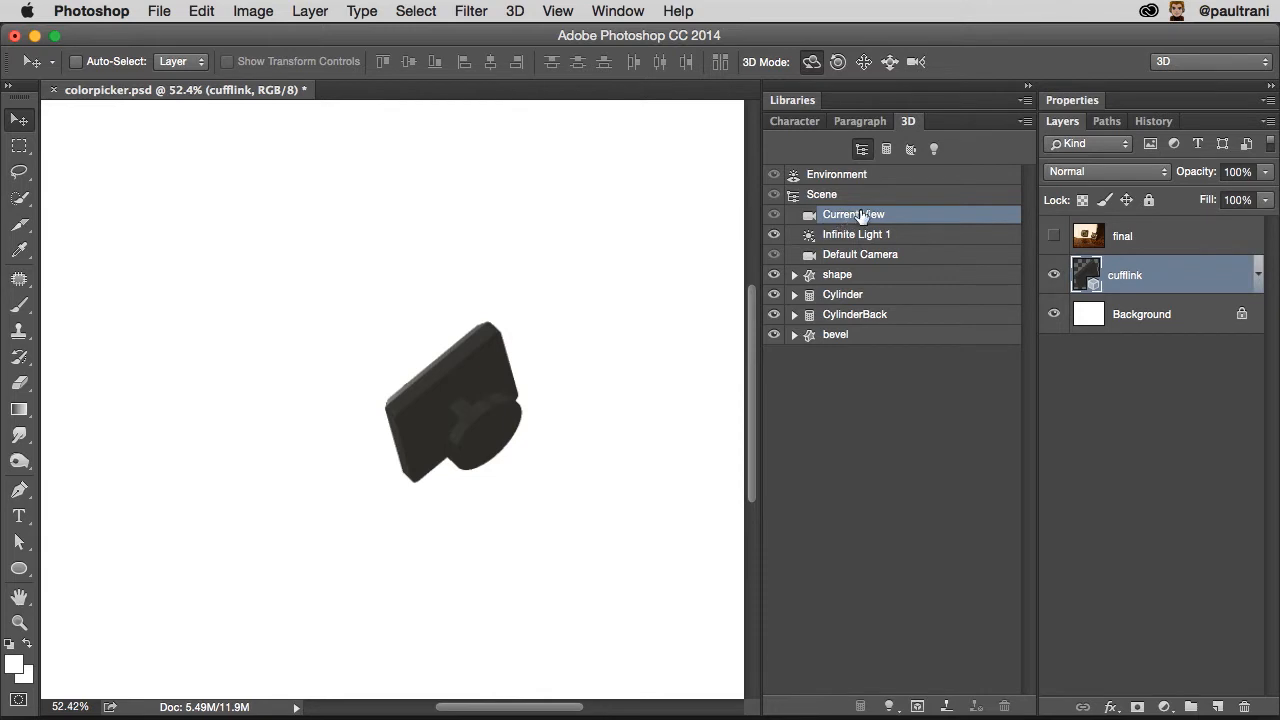
{"action": "right_click", "coordinate": [837, 274]}
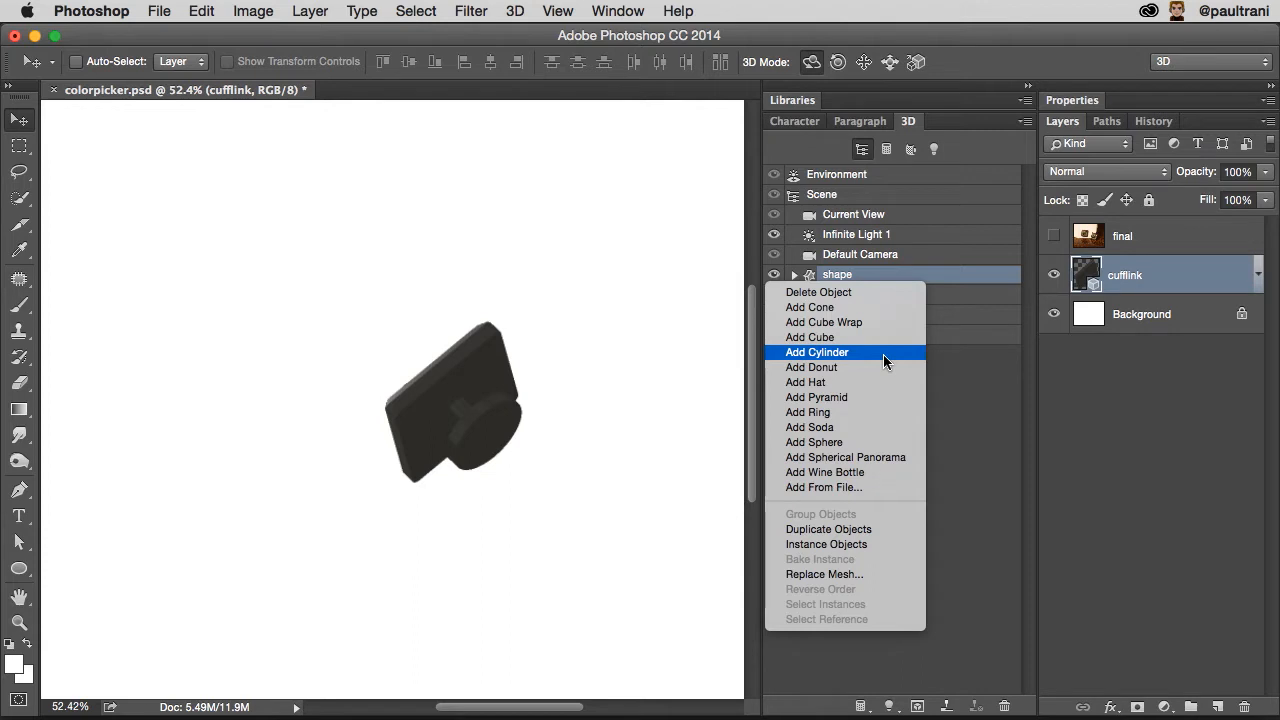
{"action": "left_click", "coordinate": [817, 352]}
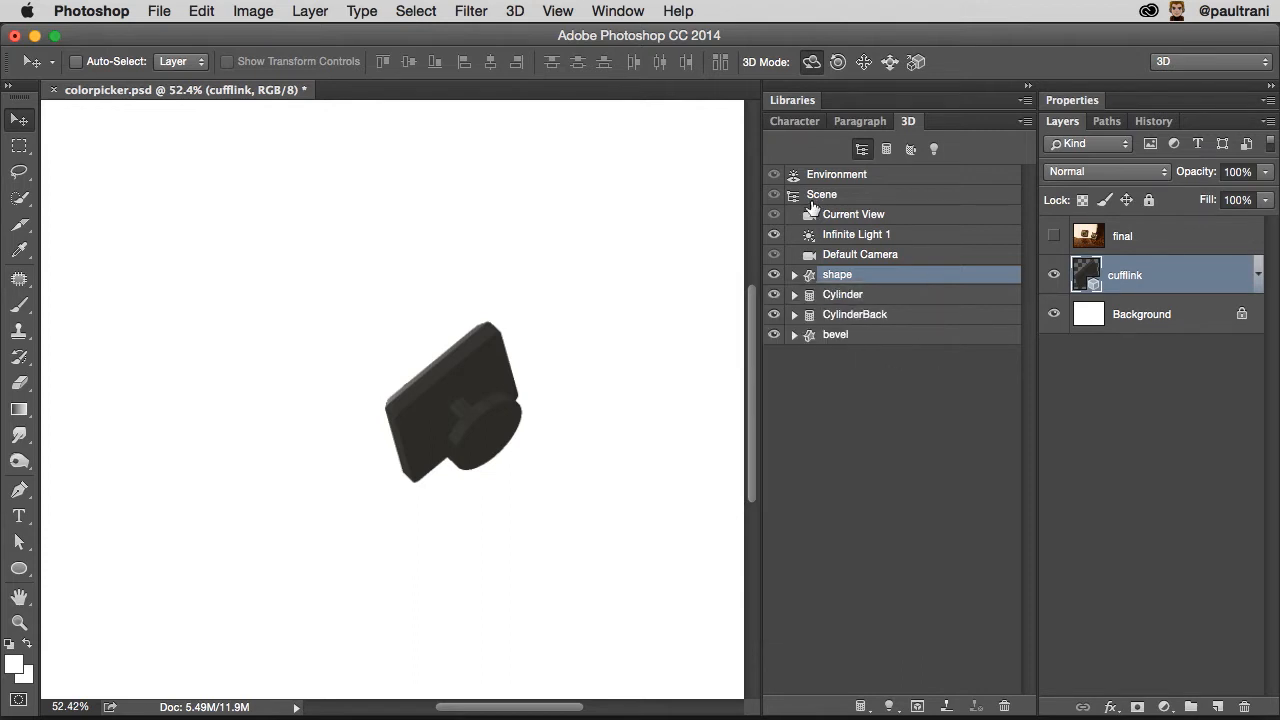
{"action": "left_click", "coordinate": [853, 214]}
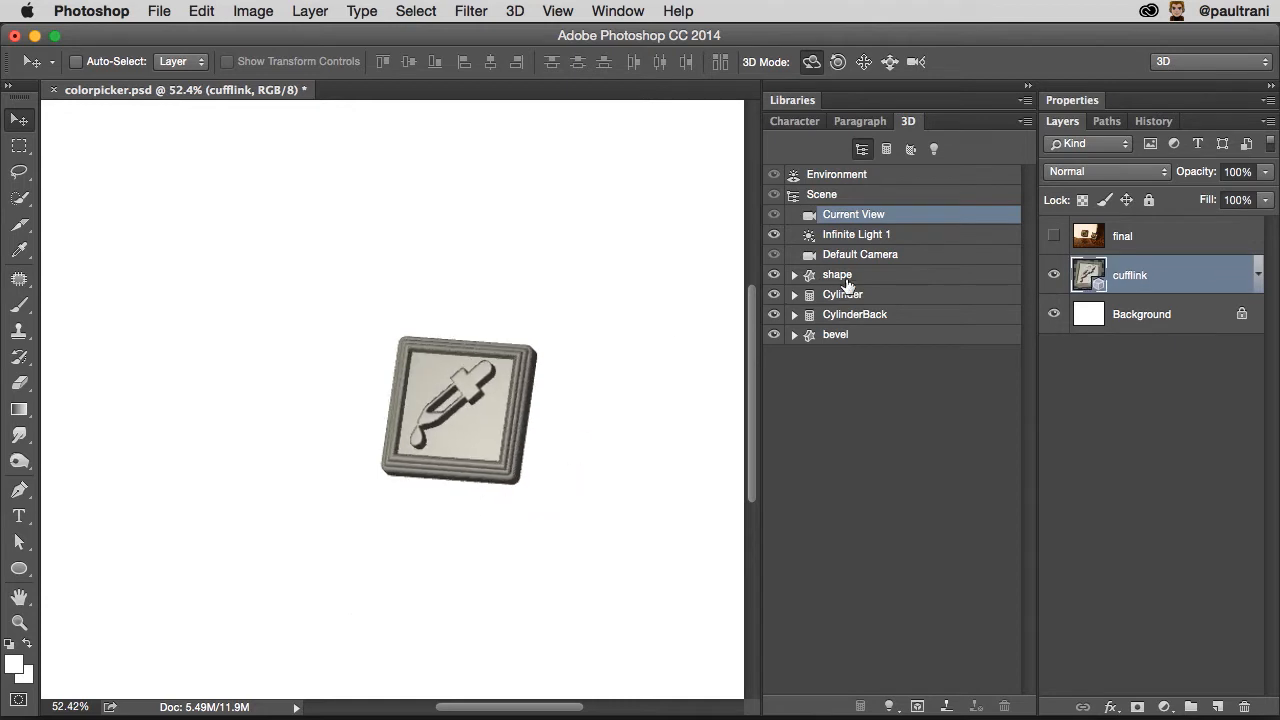
{"action": "left_click", "coordinate": [837, 274]}
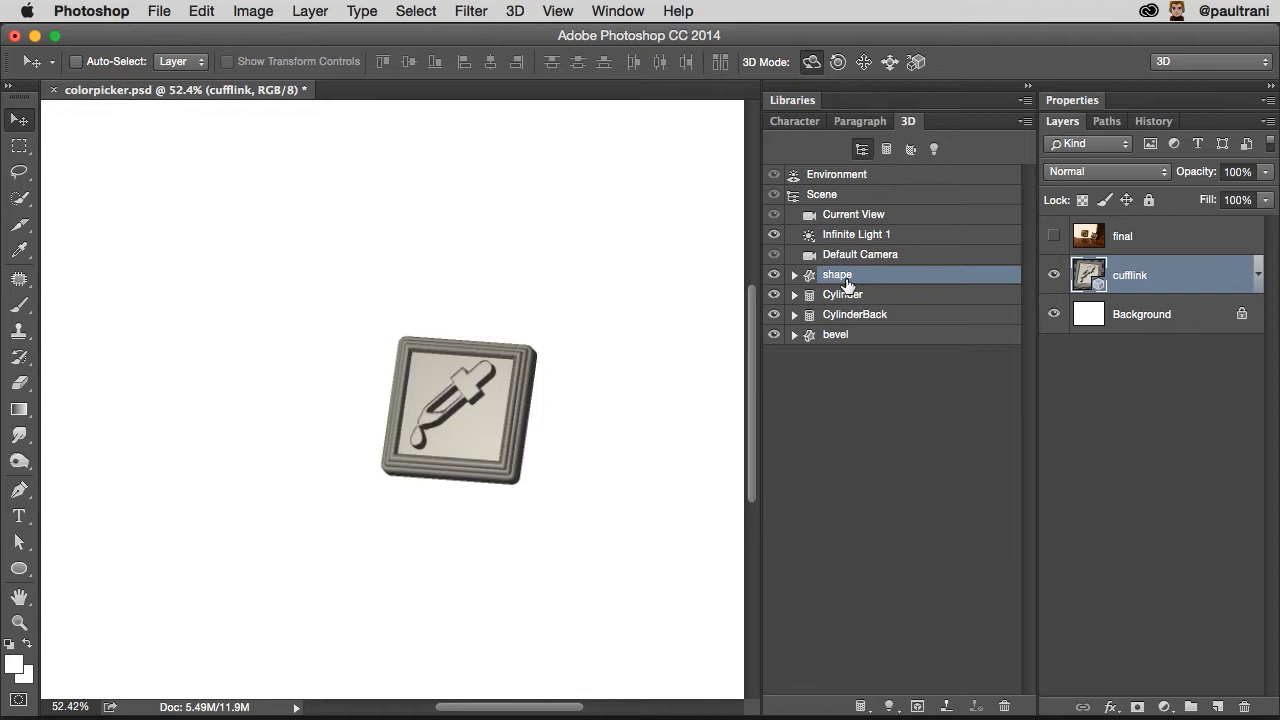
{"action": "left_click", "coordinate": [19, 570]}
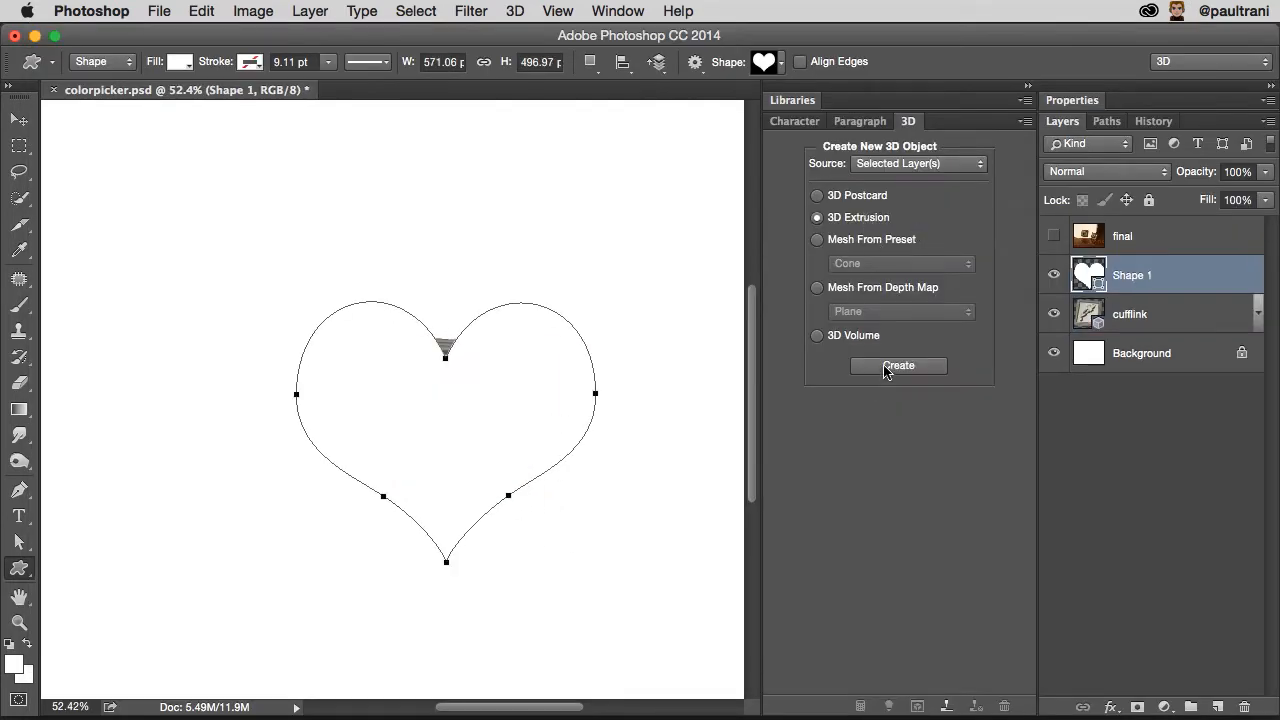
Create a 3D extrusion from the heart-shaped Shape 1 layer.
{"action": "left_click", "coordinate": [897, 365]}
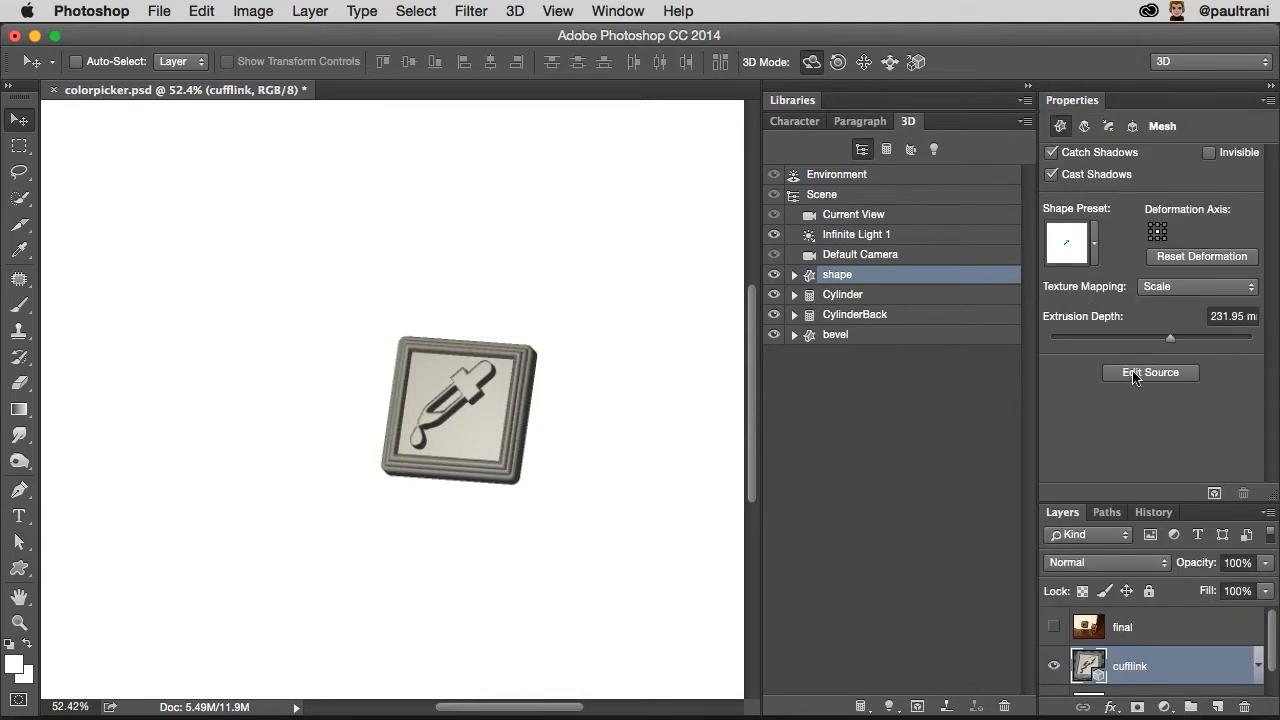
{"action": "mouse_move", "coordinate": [1150, 372]}
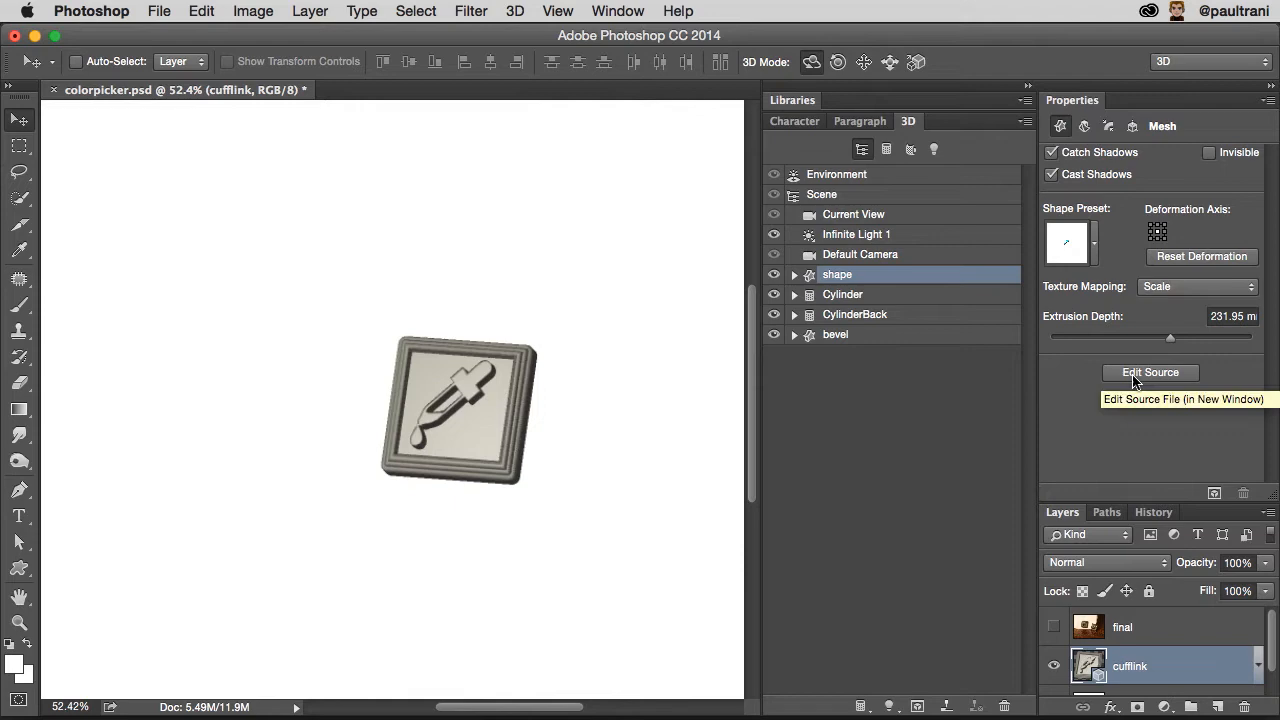
Edit the shape mesh's source artwork, replacing the eyedropper with RT lettering.
{"action": "left_click", "coordinate": [1150, 372]}
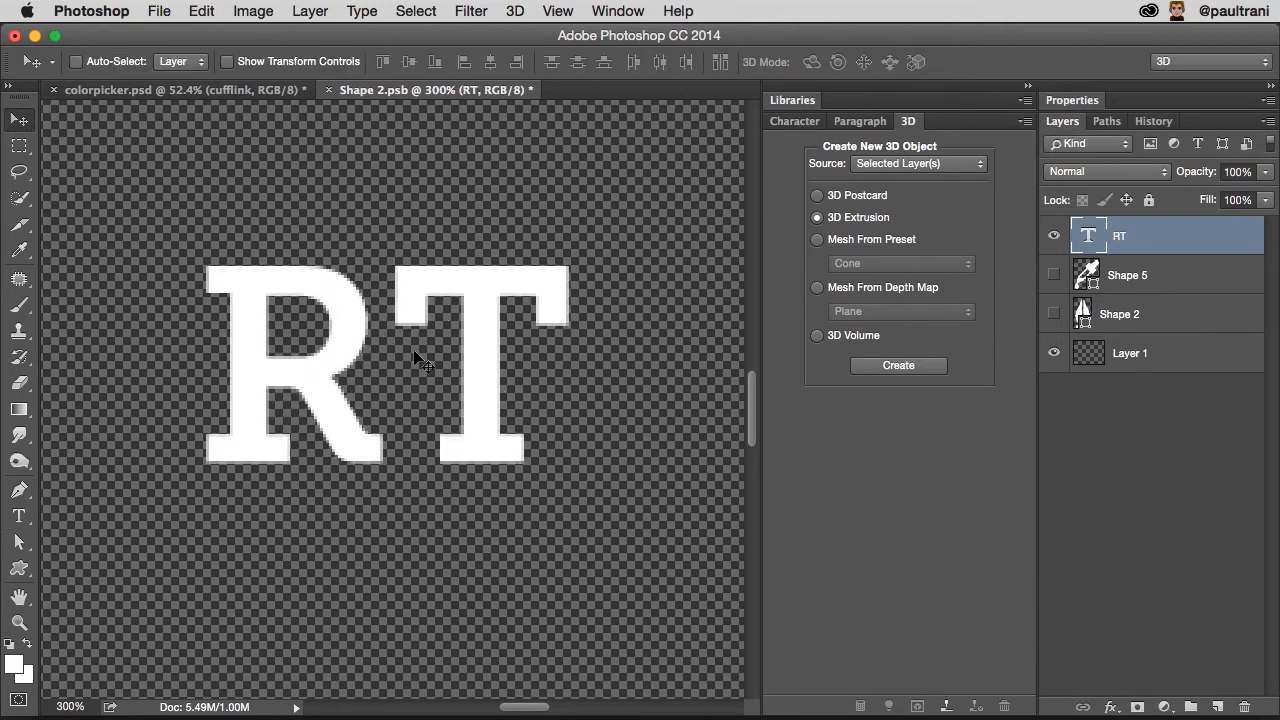
{"action": "left_click", "coordinate": [180, 89]}
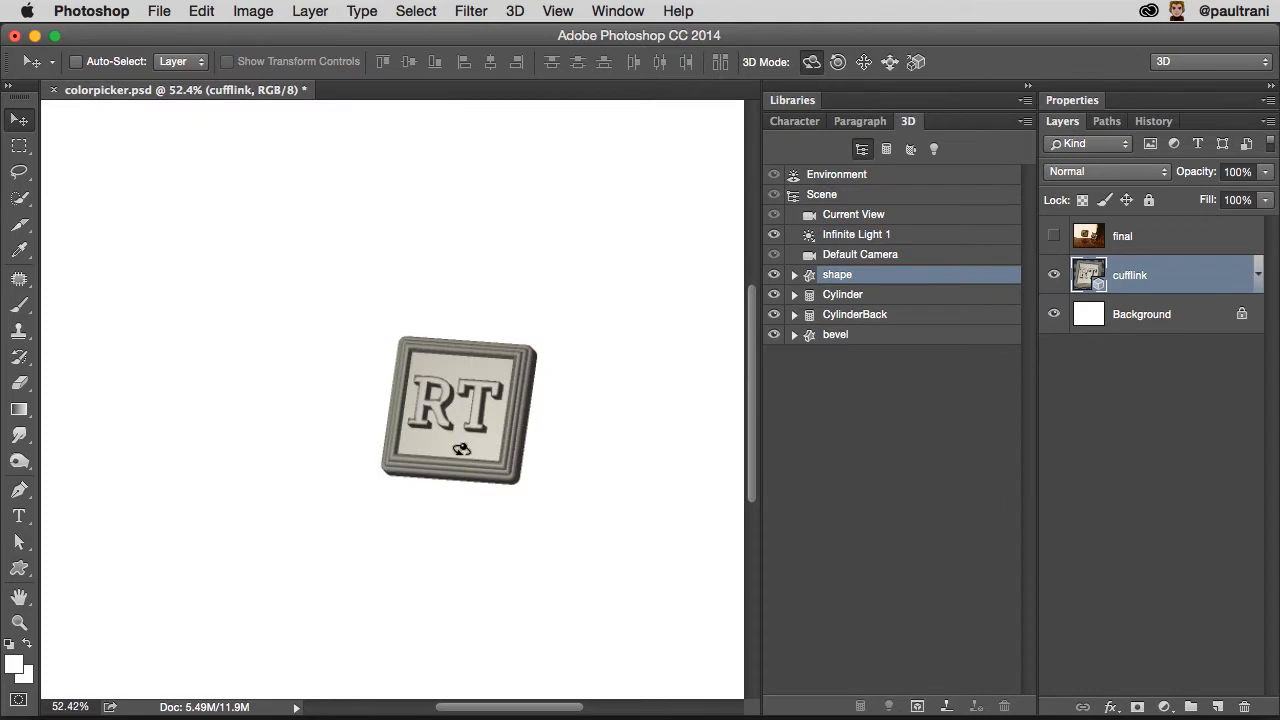
{"action": "mouse_move", "coordinate": [407, 253]}
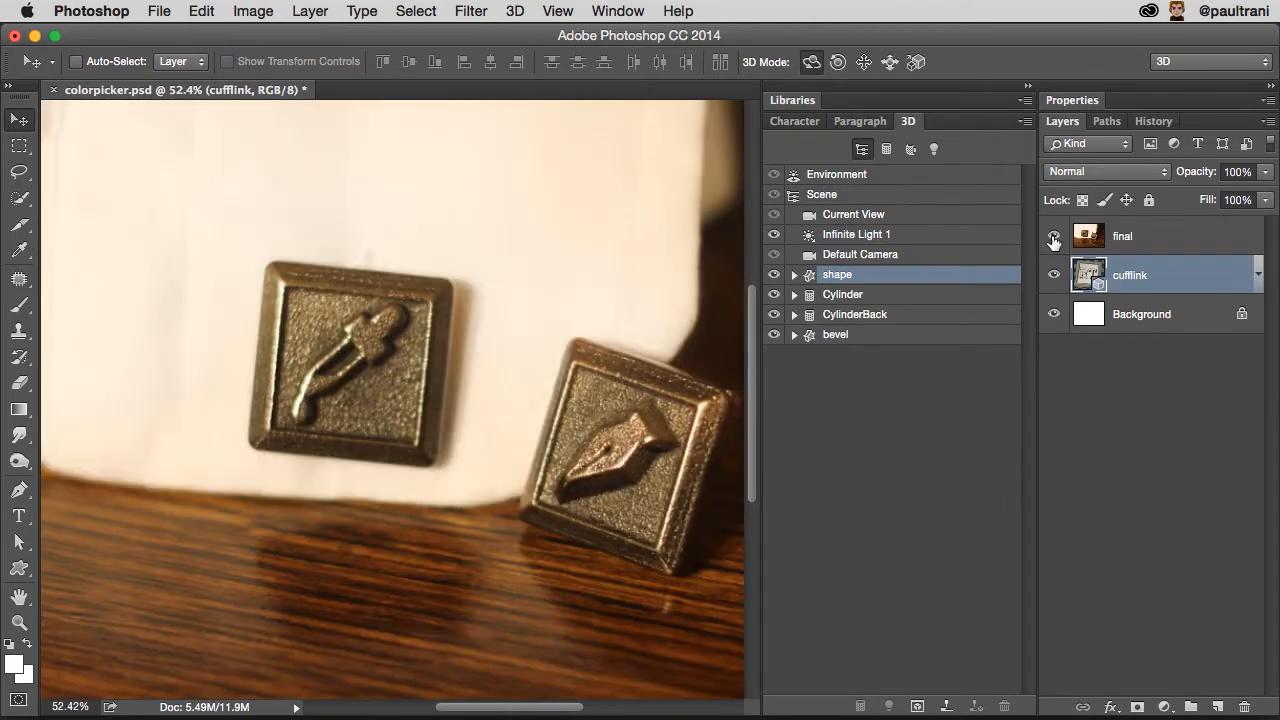
{"action": "mouse_move", "coordinate": [1053, 237]}
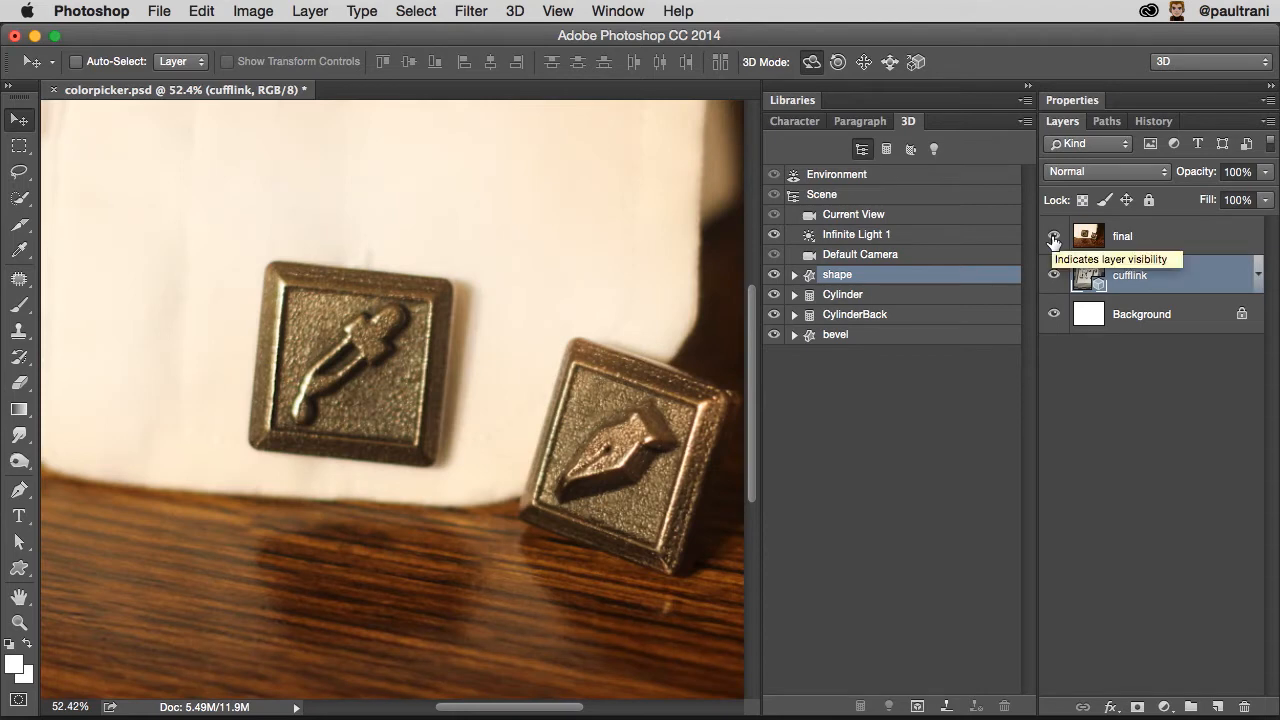
{"action": "left_click", "coordinate": [1053, 236]}
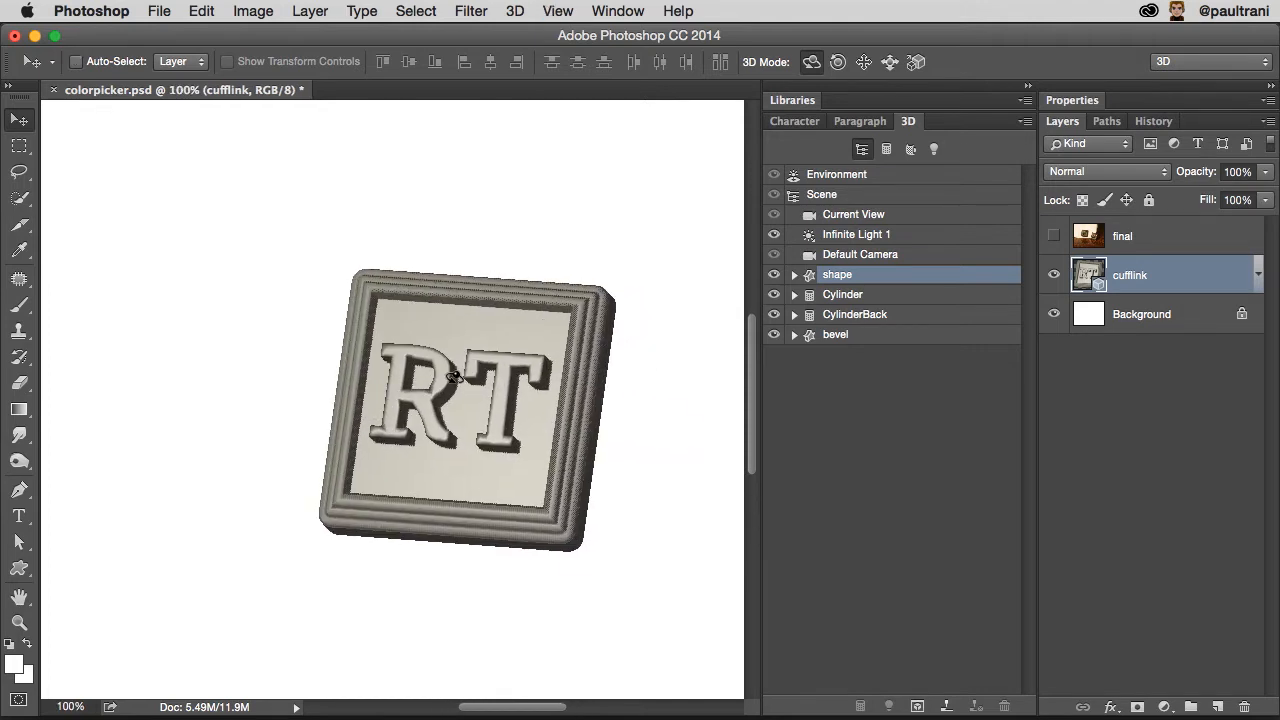
{"action": "mouse_move", "coordinate": [415, 428]}
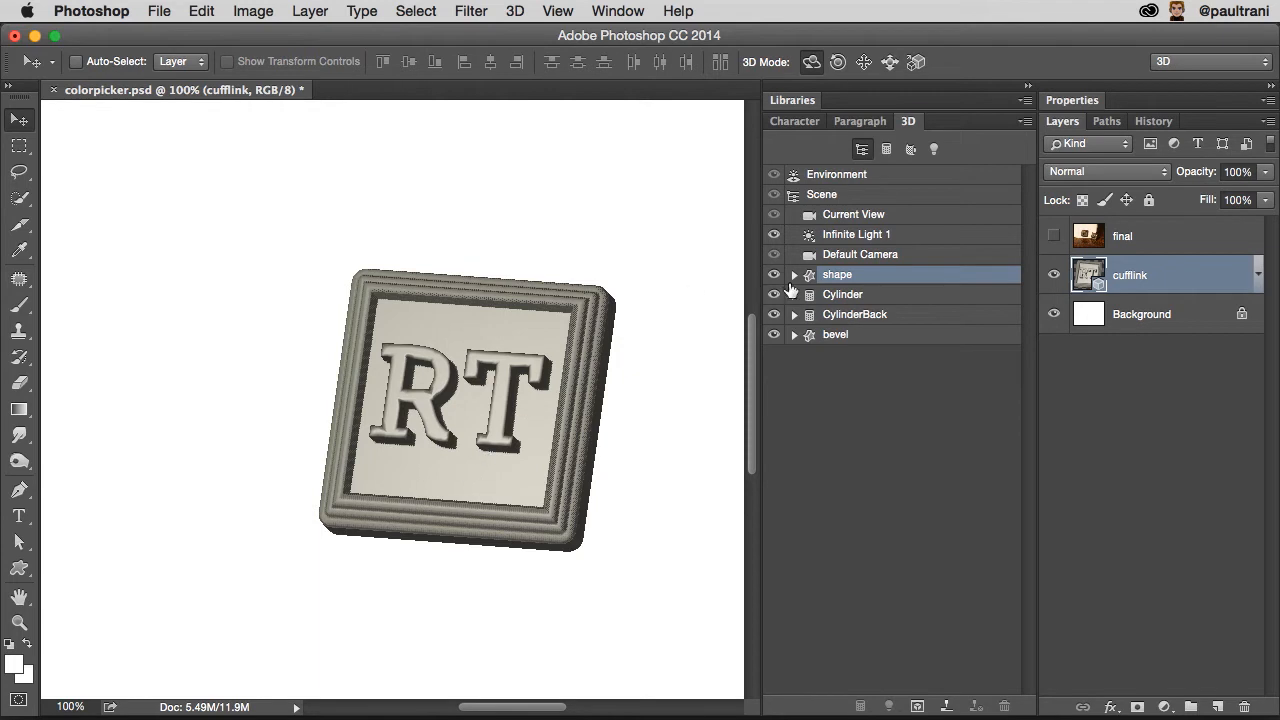
{"action": "mouse_move", "coordinate": [1160, 105]}
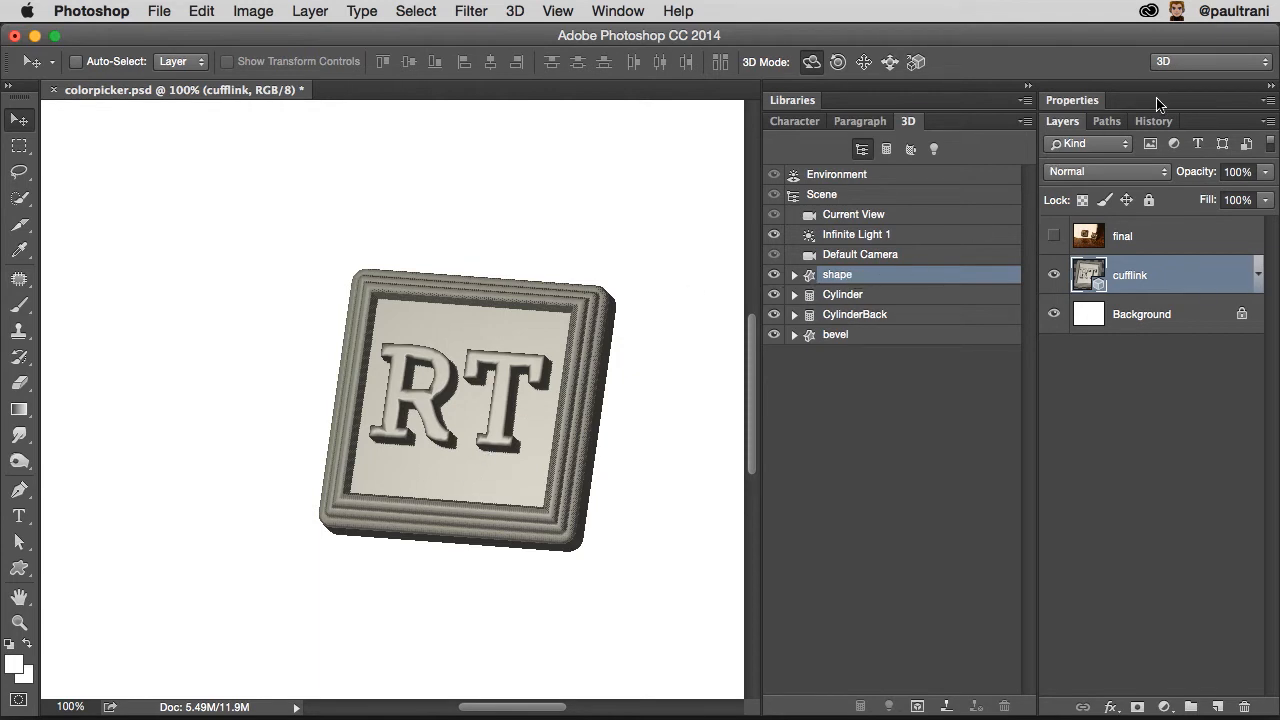
Give the RT shape mesh a cap bevel about 24% wide with a different contour.
{"action": "left_click", "coordinate": [837, 274]}
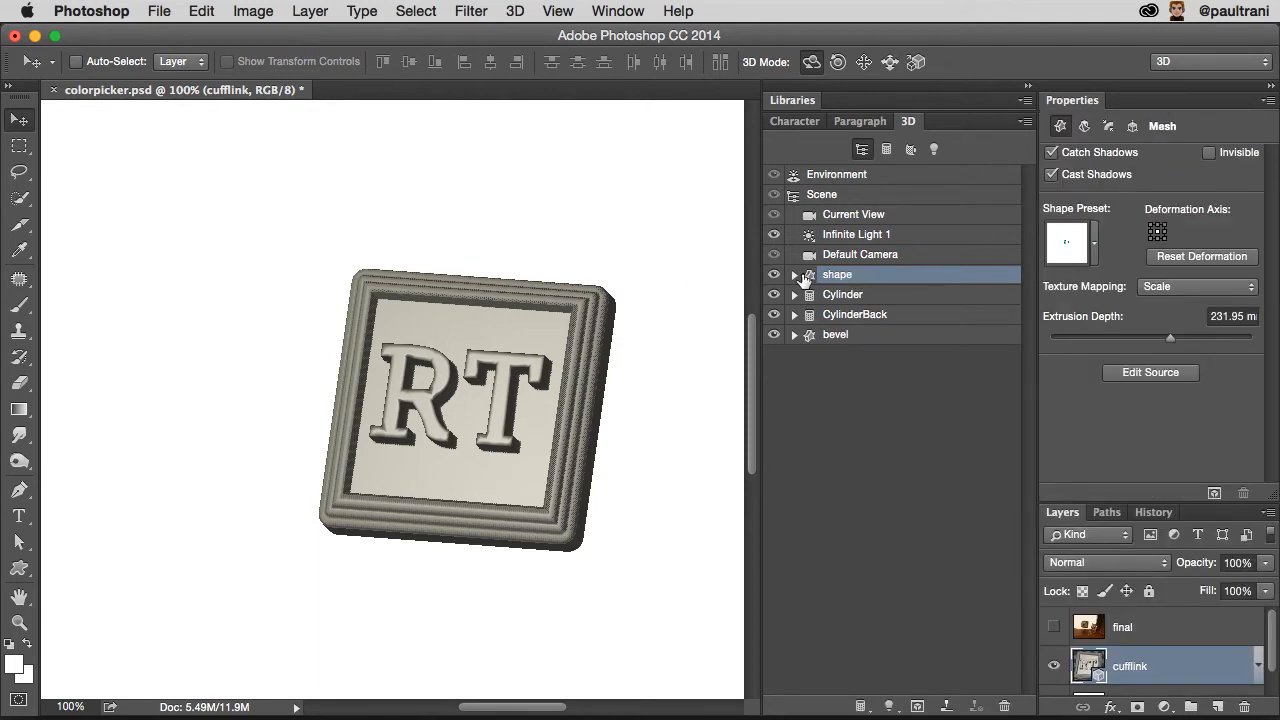
{"action": "left_click", "coordinate": [1108, 126]}
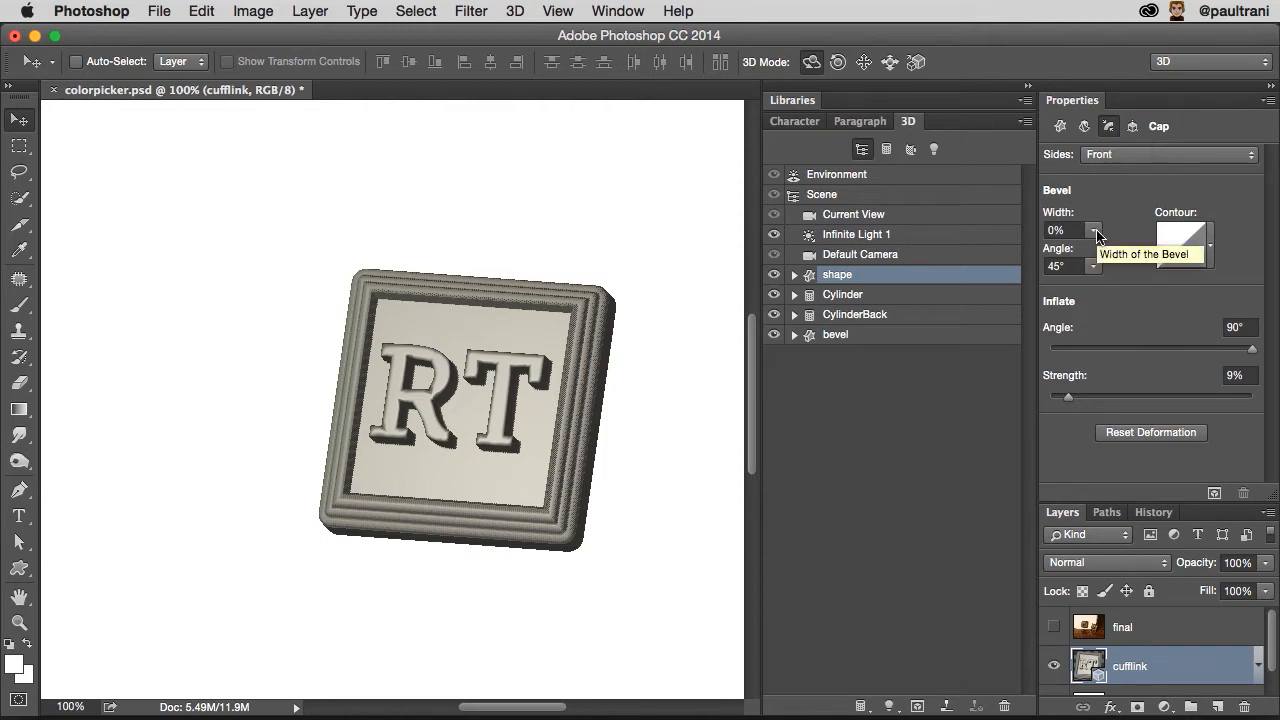
{"action": "left_click_drag", "start_coordinate": [1063, 231], "coordinate": [1145, 231]}
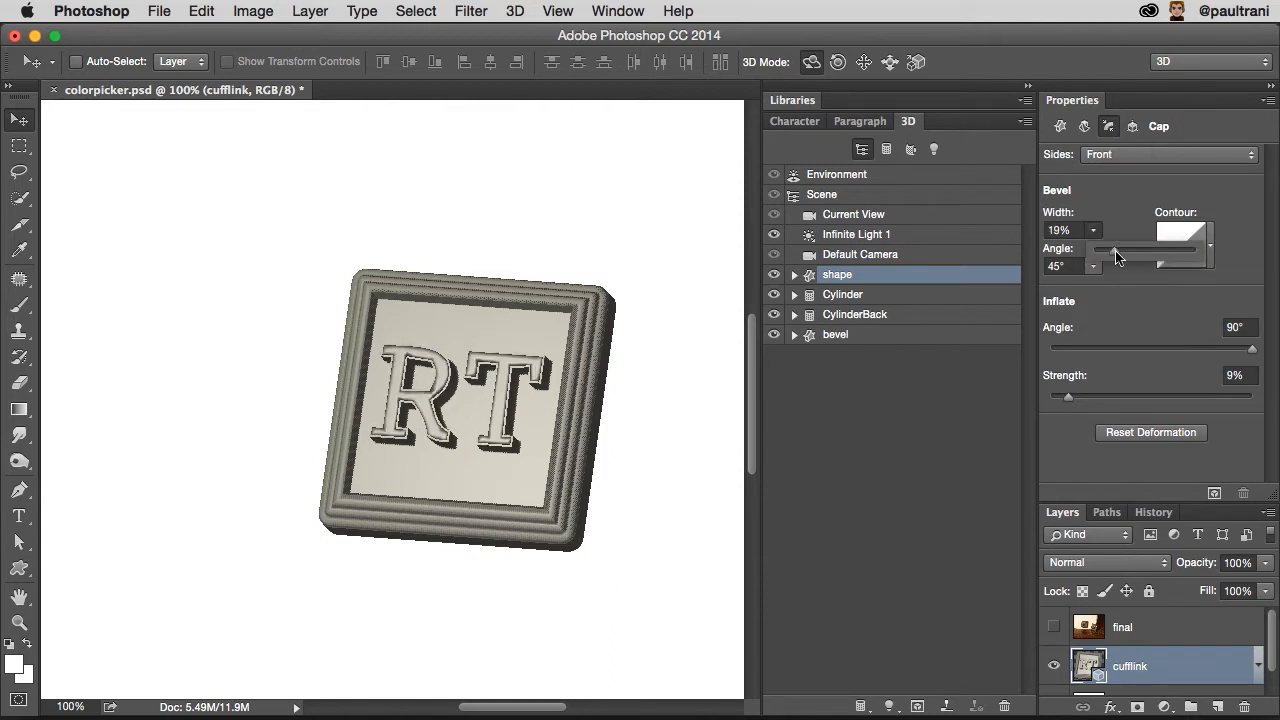
{"action": "left_click_drag", "start_coordinate": [1140, 248], "coordinate": [1115, 248]}
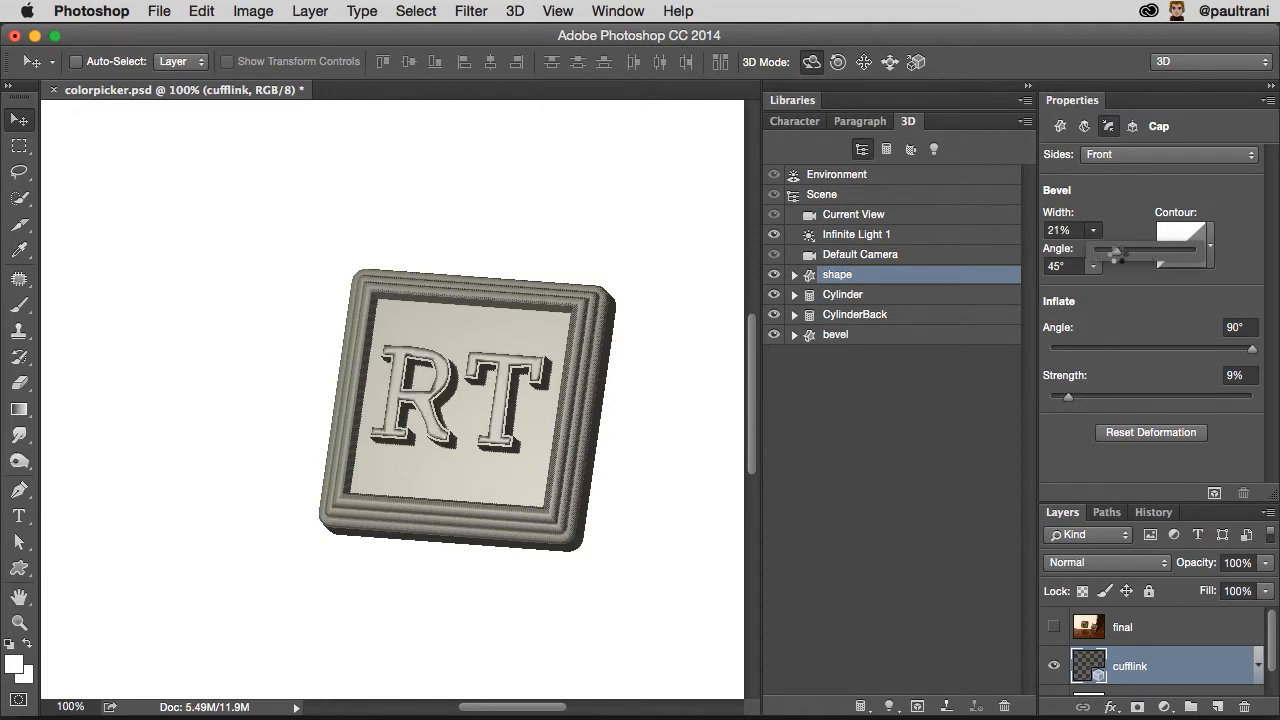
{"action": "left_click", "coordinate": [1211, 245]}
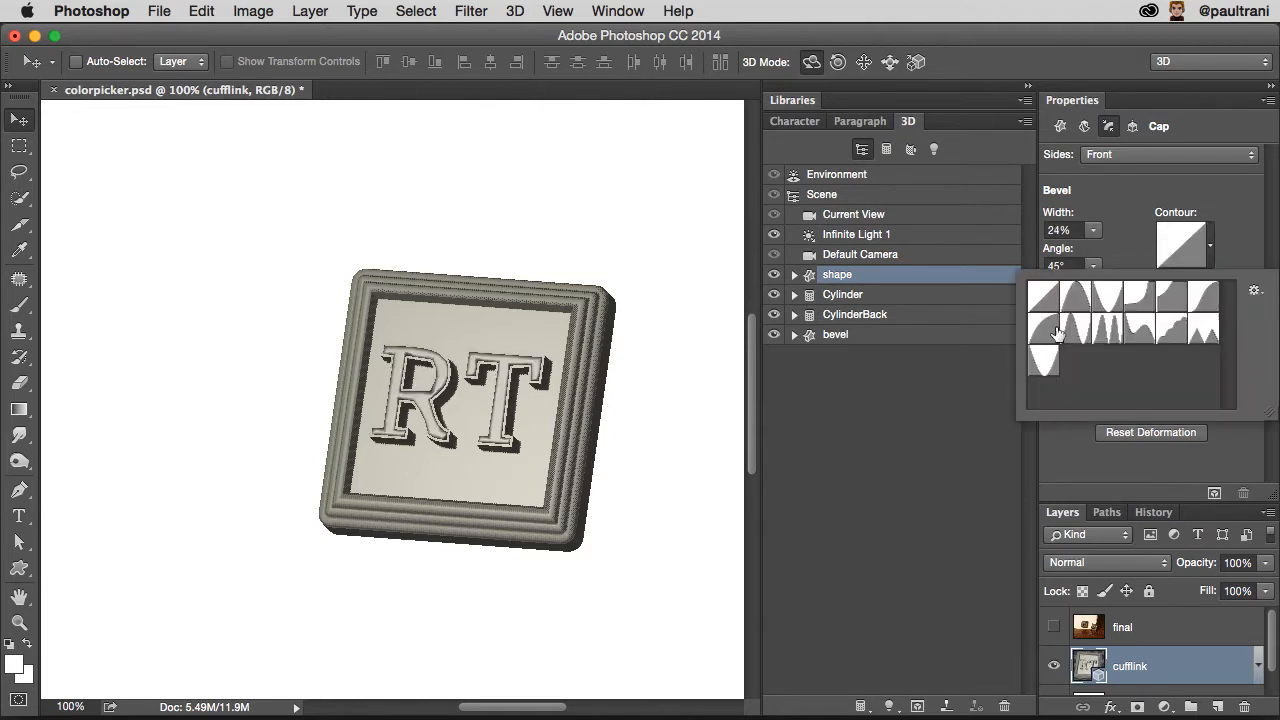
{"action": "left_click", "coordinate": [1043, 362]}
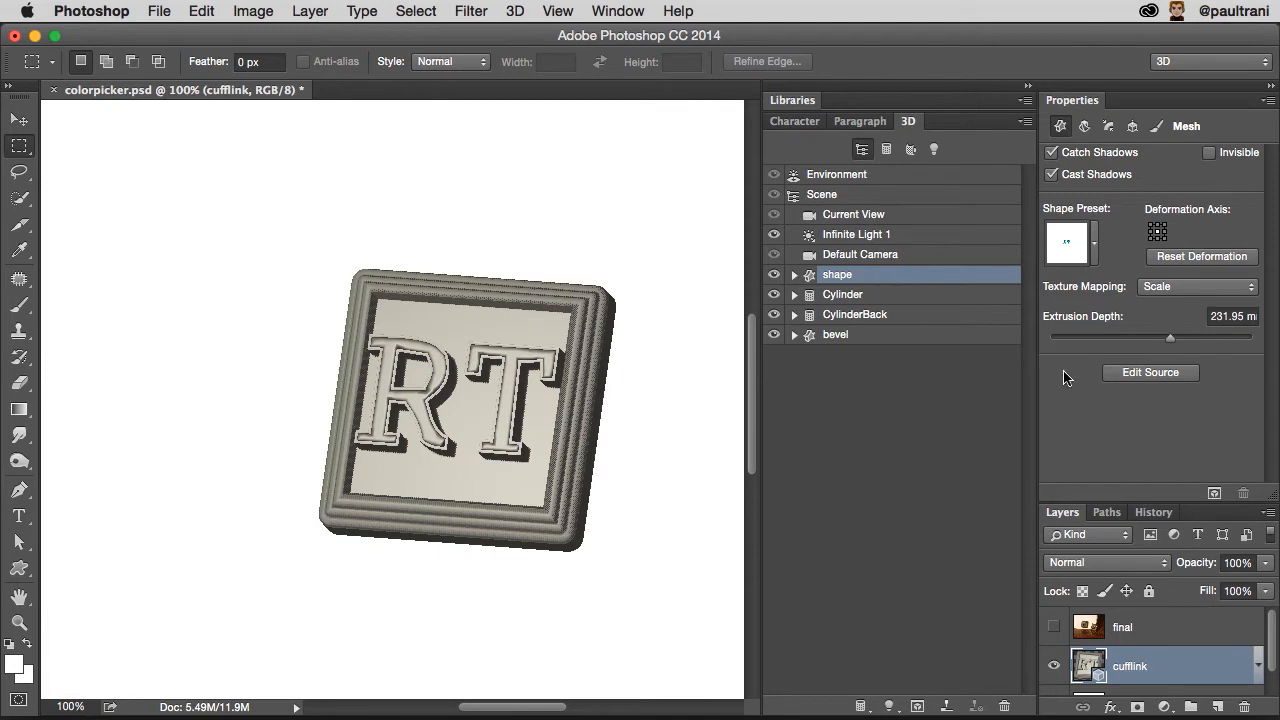
{"action": "mouse_move", "coordinate": [1150, 378]}
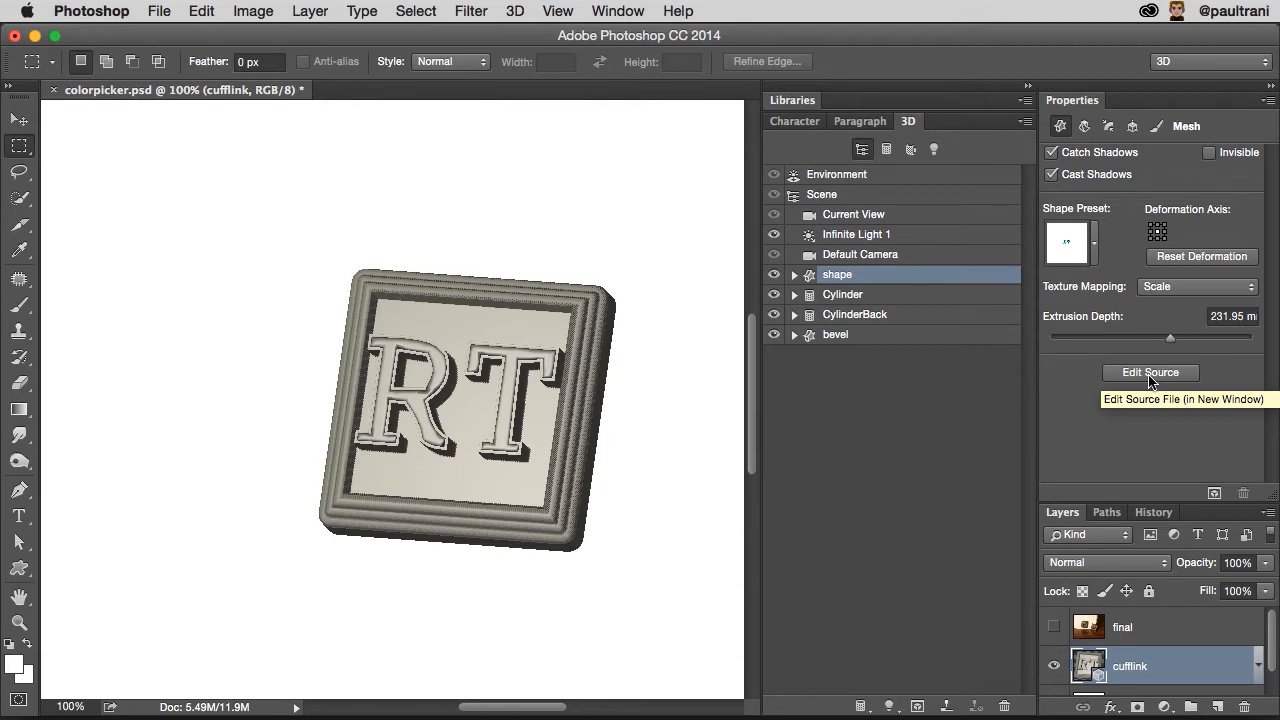
{"action": "mouse_move", "coordinate": [863, 210]}
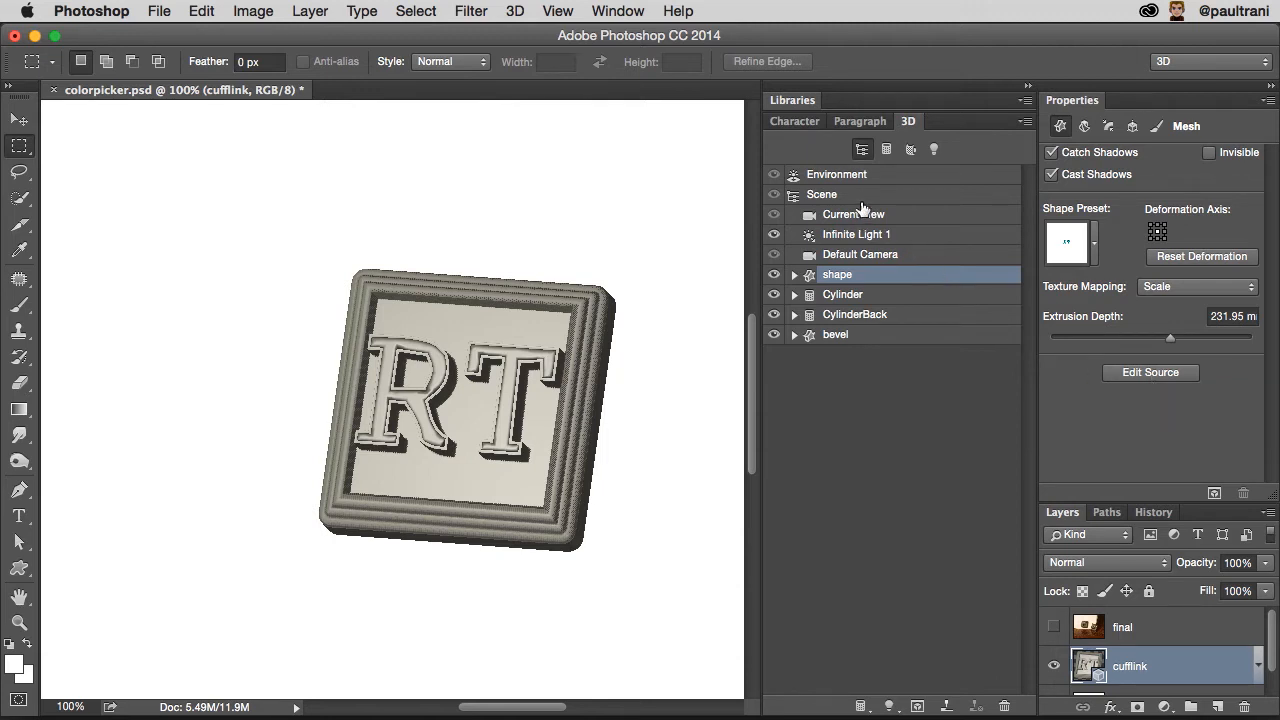
Select the Scene item to display the whole 3D scene's properties.
{"action": "left_click", "coordinate": [822, 194]}
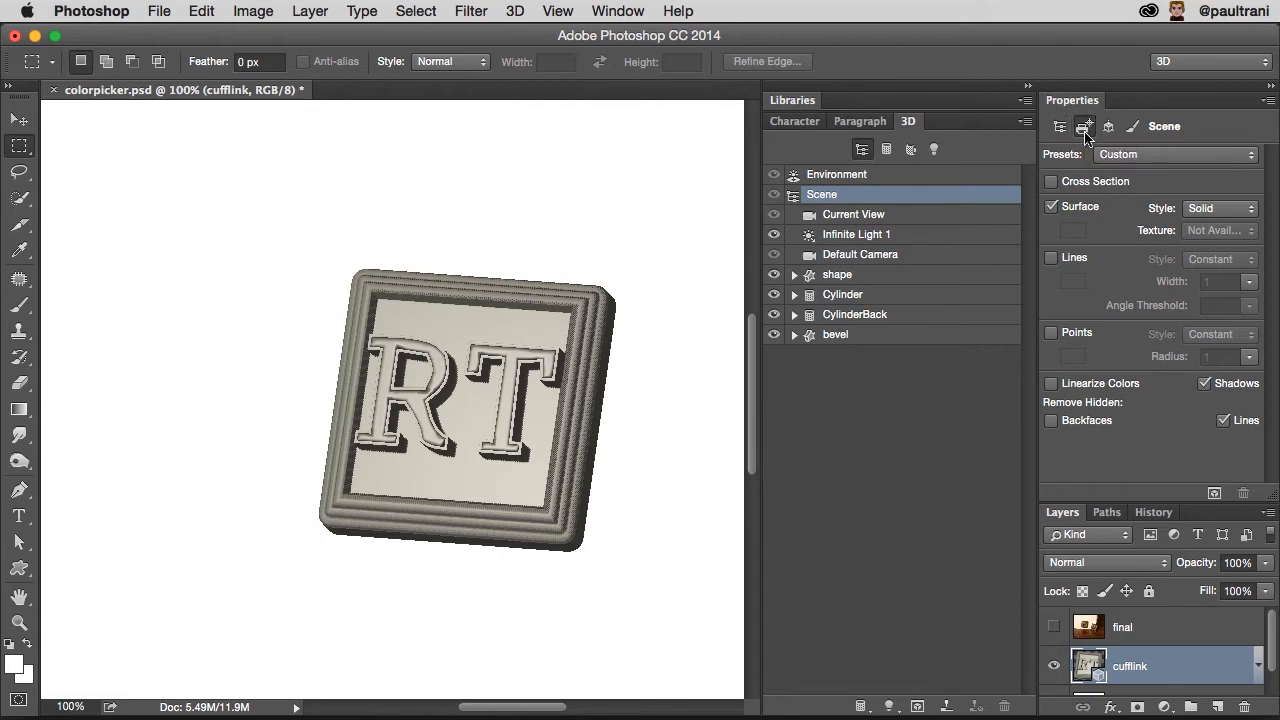
Set 3D print output to Shapeways with Detail Plastic - White material.
{"action": "left_click", "coordinate": [1084, 126]}
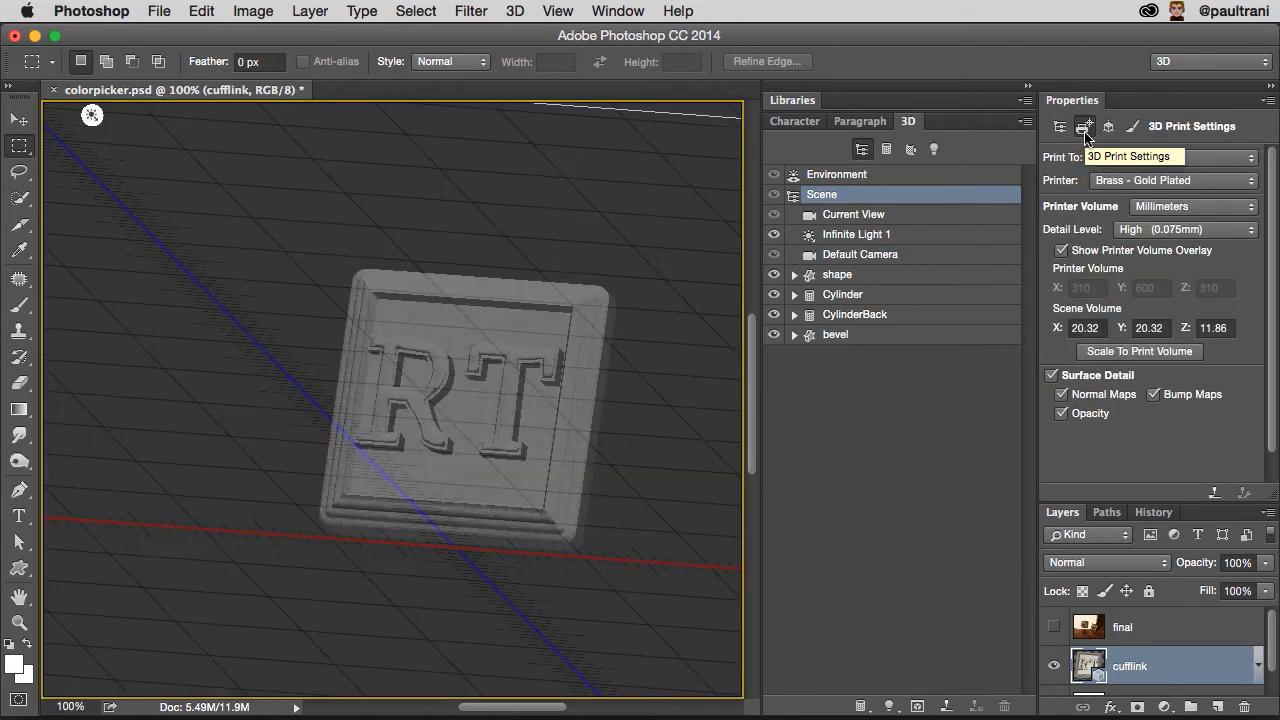
{"action": "left_click", "coordinate": [1170, 156]}
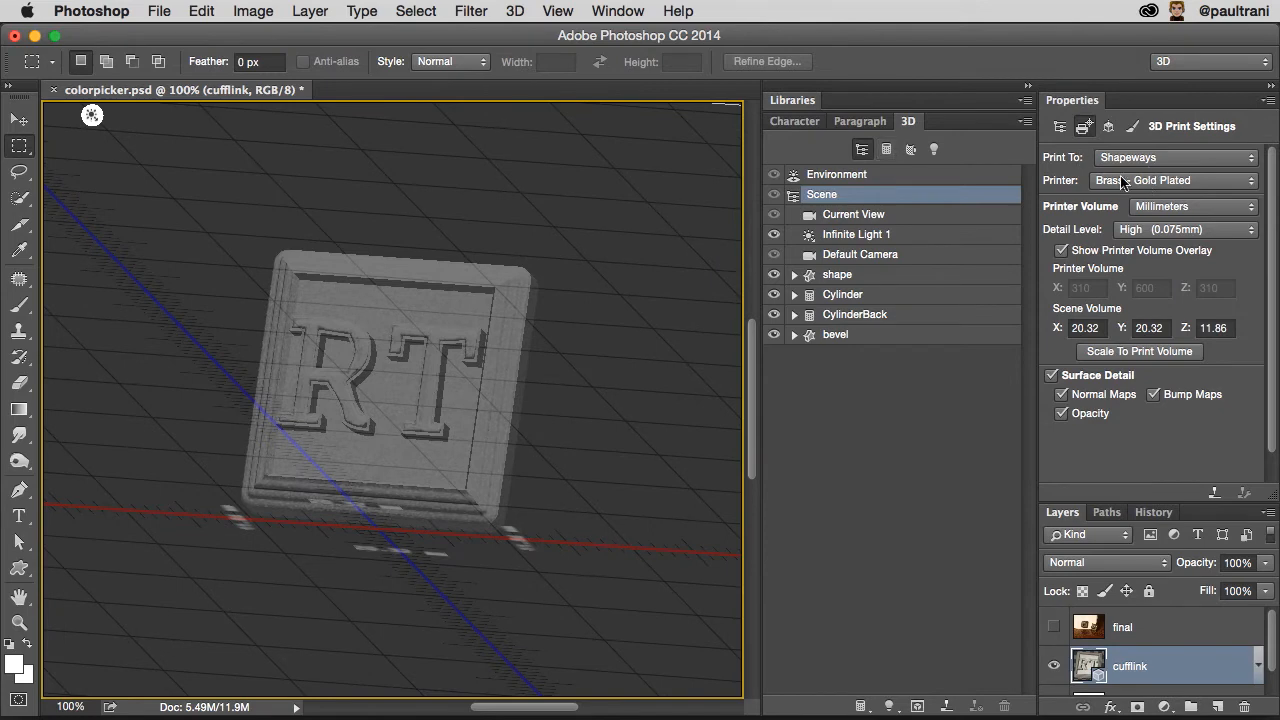
{"action": "left_click", "coordinate": [1175, 157]}
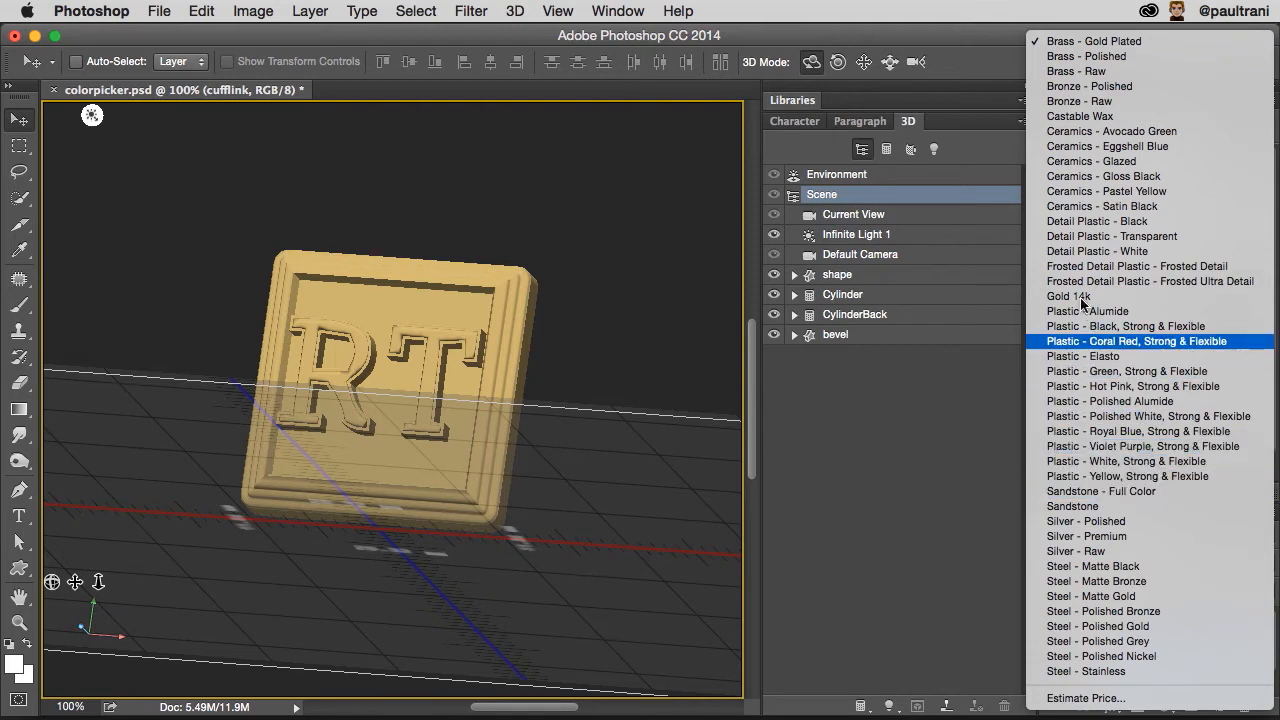
{"action": "mouse_move", "coordinate": [1118, 251]}
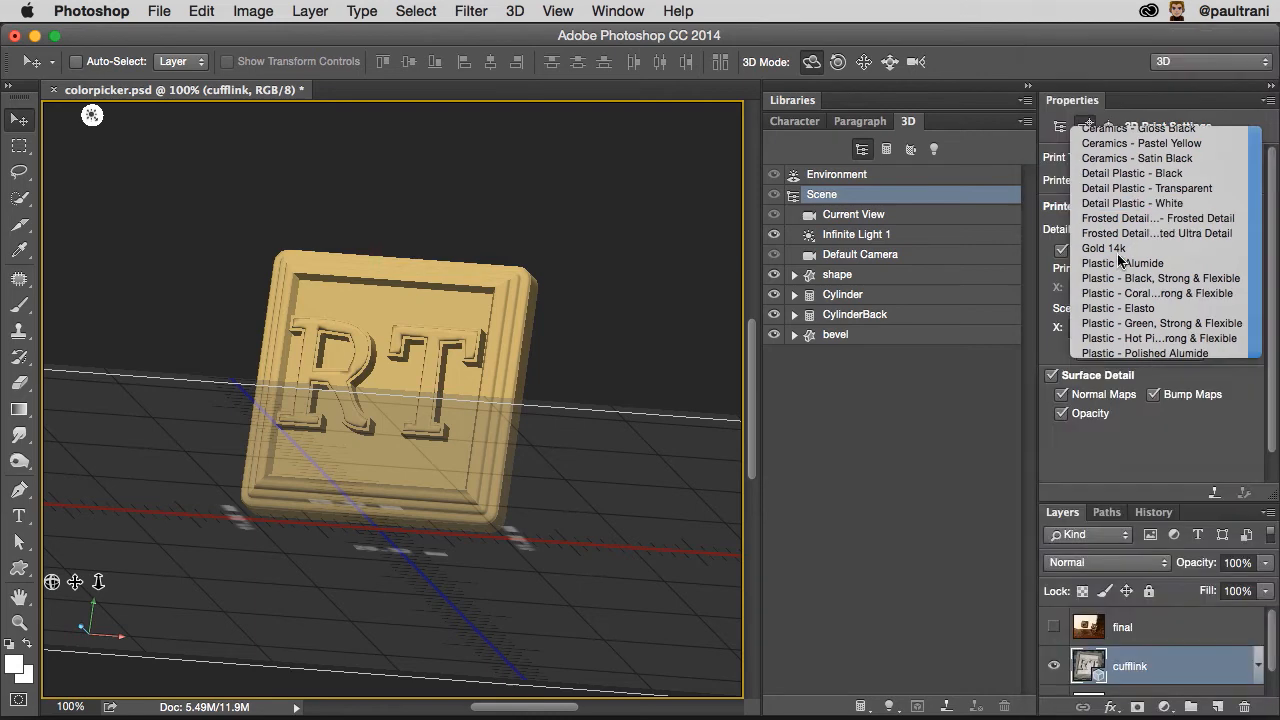
{"action": "left_click", "coordinate": [1131, 203]}
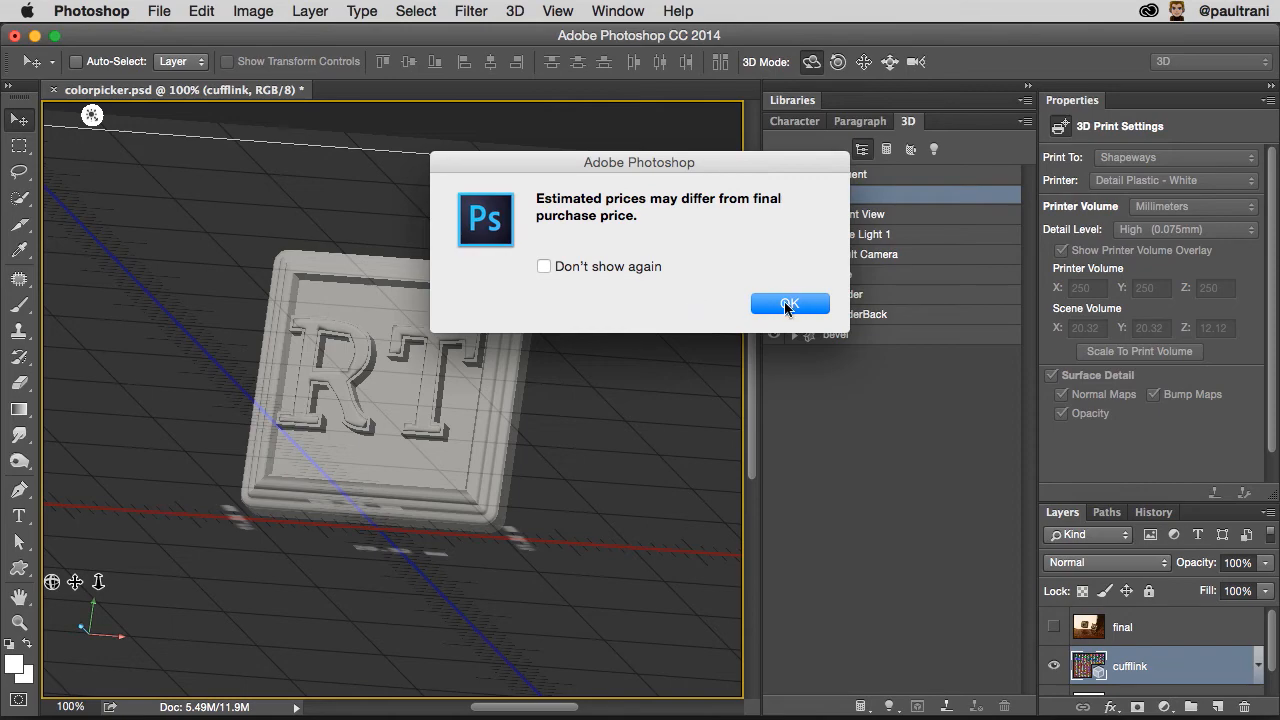
Dismiss the price notice and orbit the repaired cufflink in the $7.70 print preview.
{"action": "left_click", "coordinate": [789, 304]}
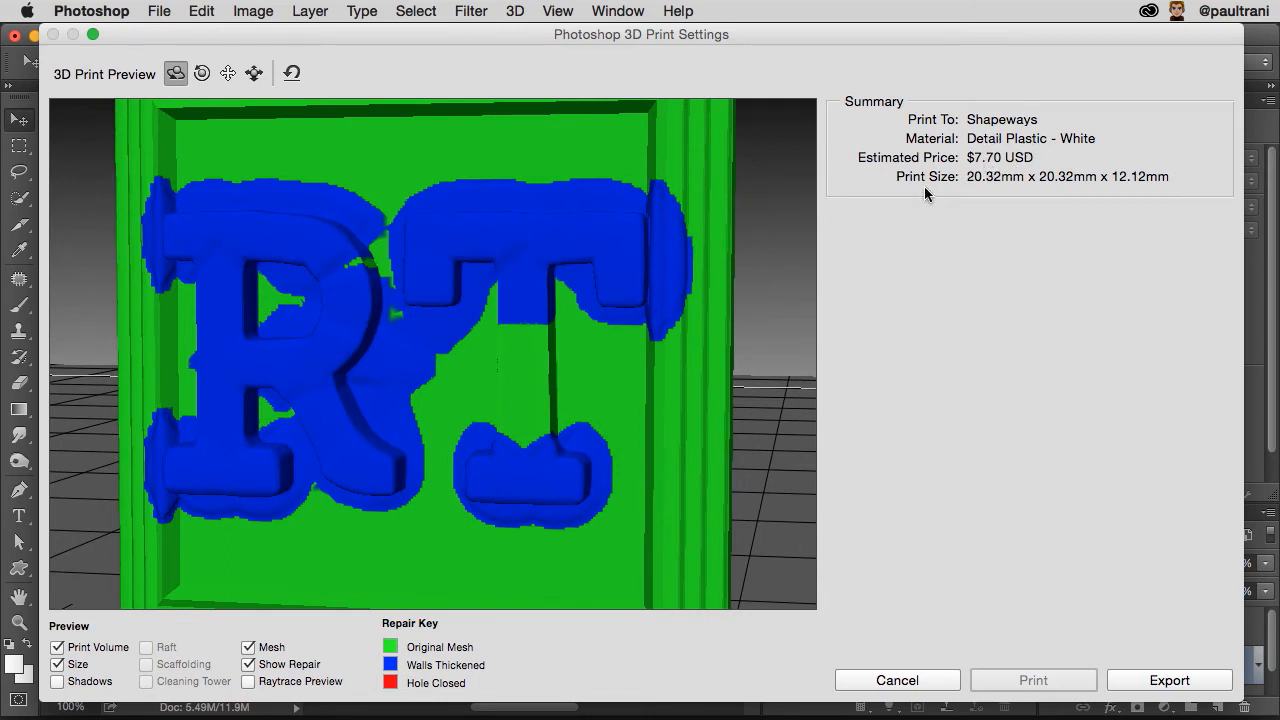
{"action": "mouse_move", "coordinate": [918, 198]}
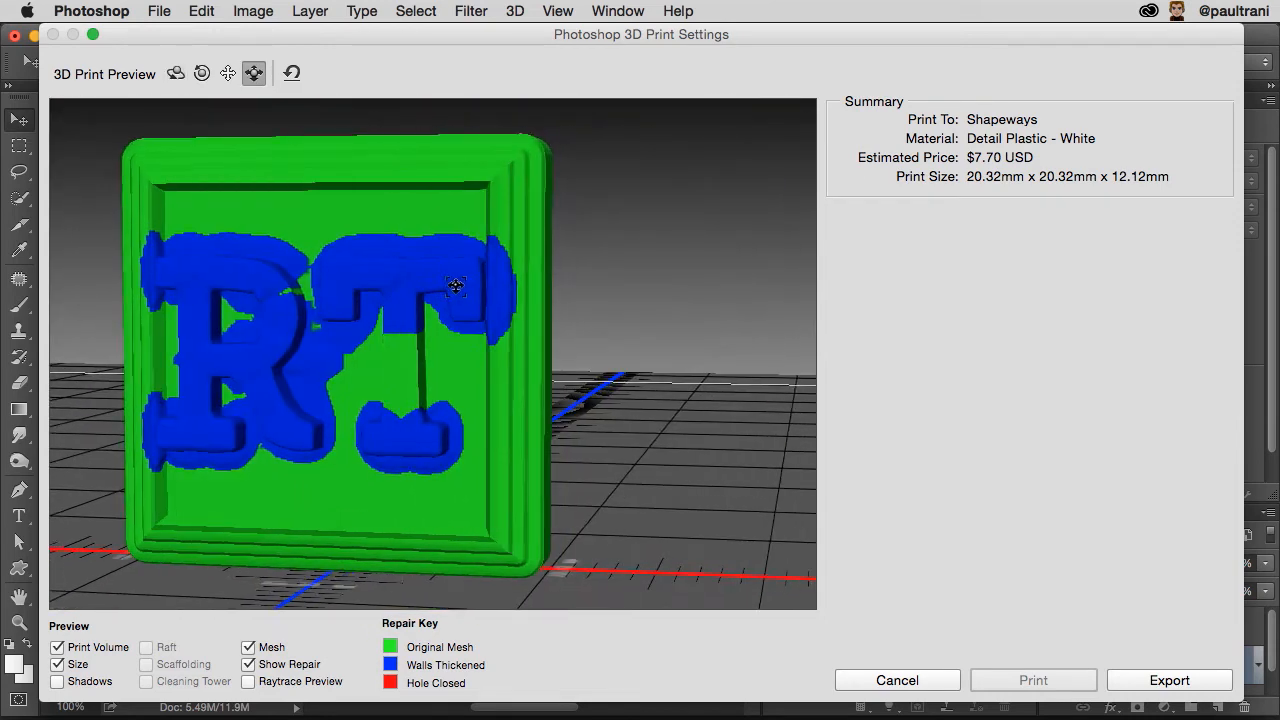
{"action": "left_click_drag", "start_coordinate": [455, 285], "coordinate": [463, 240]}
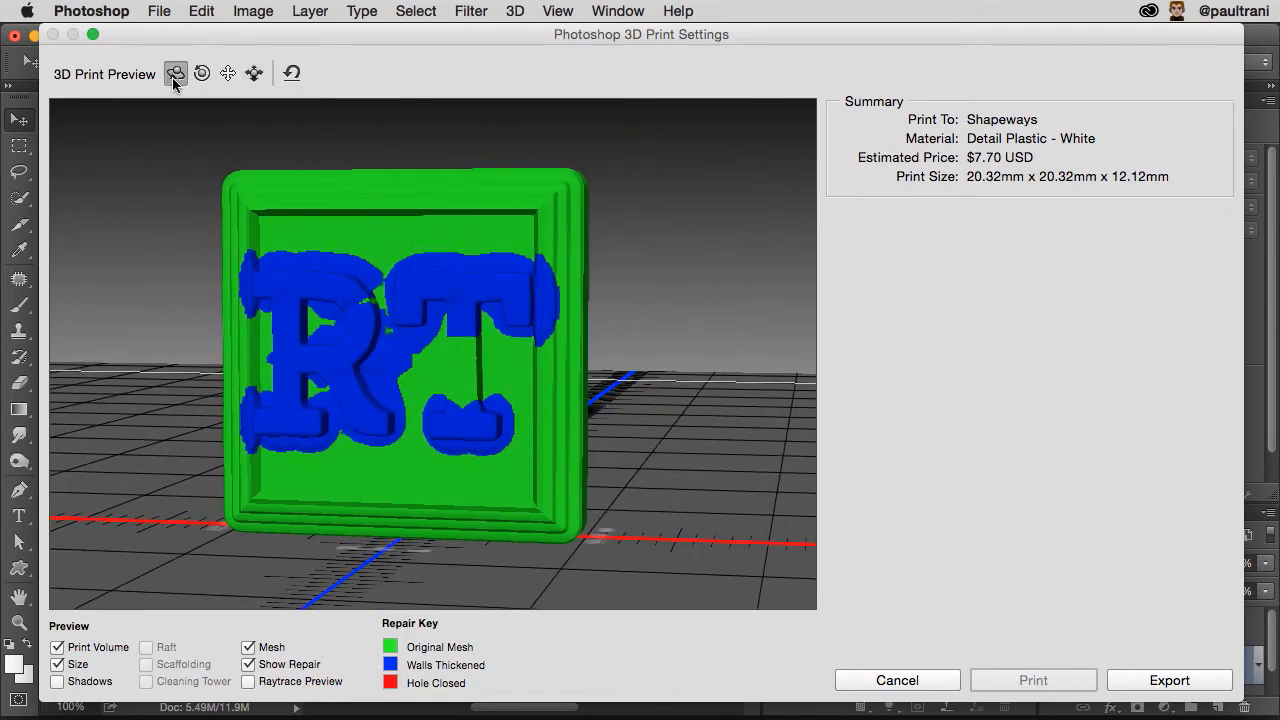
{"action": "mouse_move", "coordinate": [385, 655]}
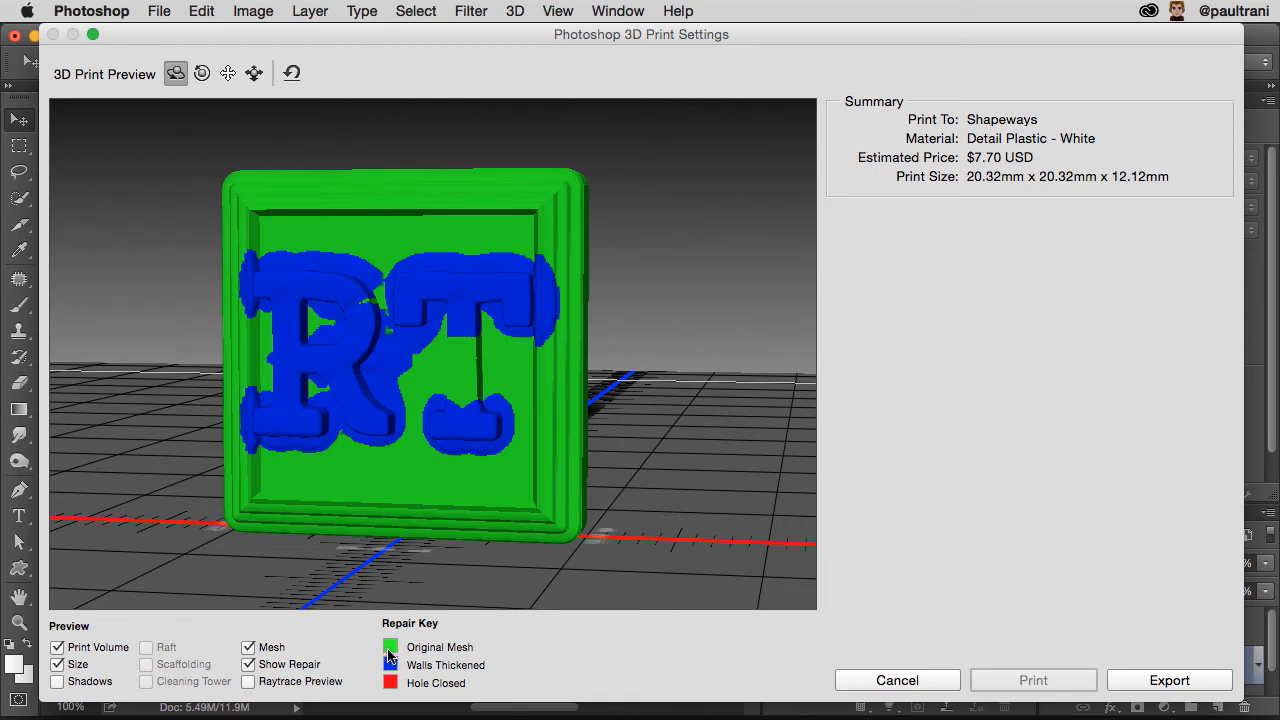
{"action": "mouse_move", "coordinate": [295, 400]}
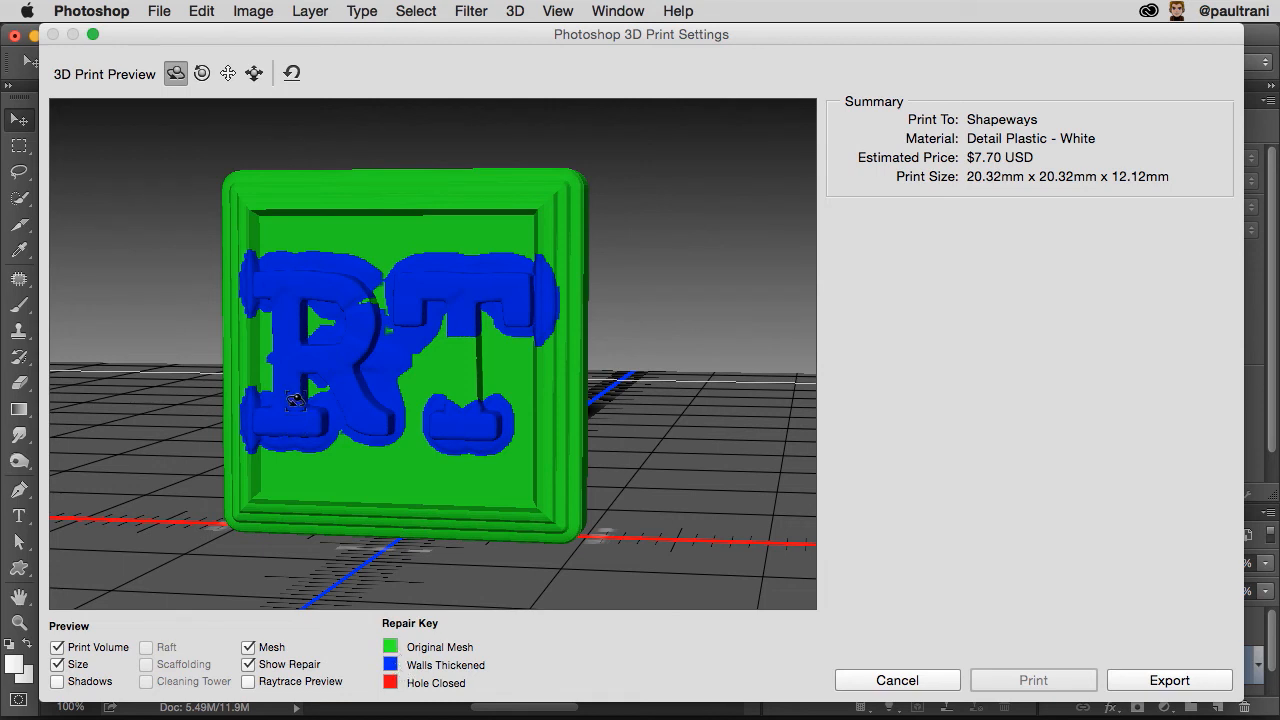
{"action": "mouse_move", "coordinate": [445, 291]}
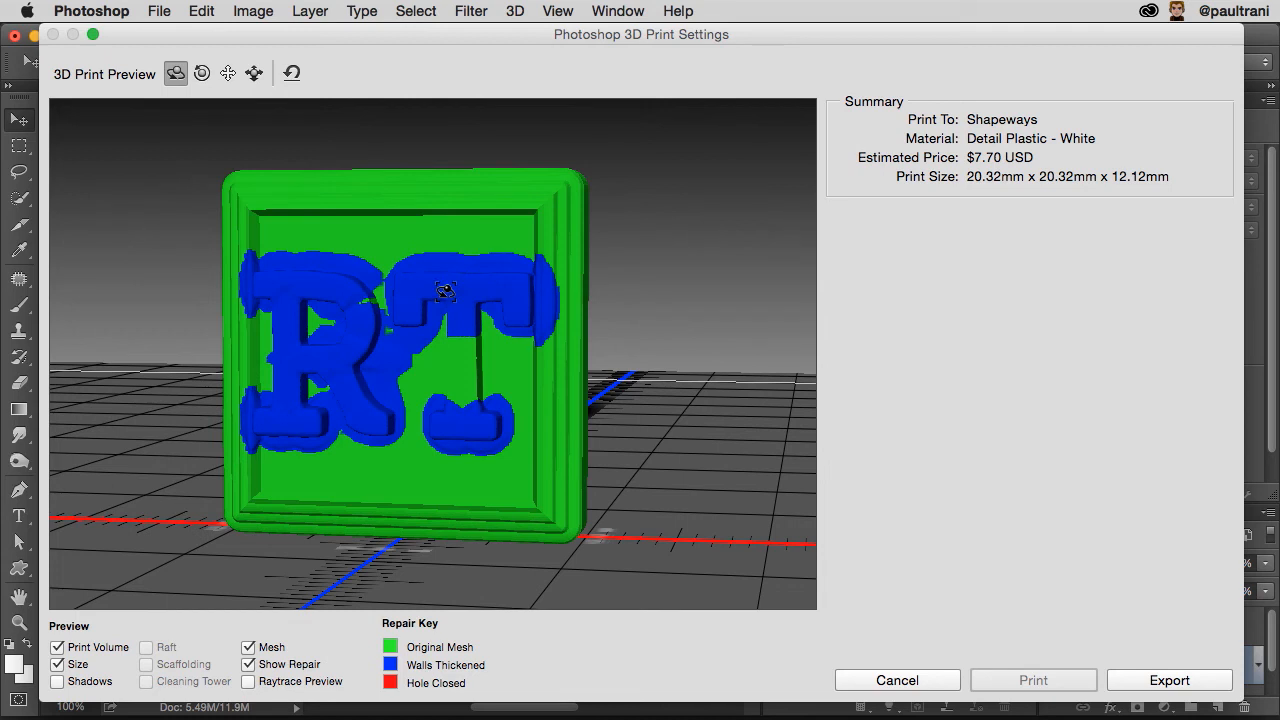
{"action": "mouse_move", "coordinate": [302, 307]}
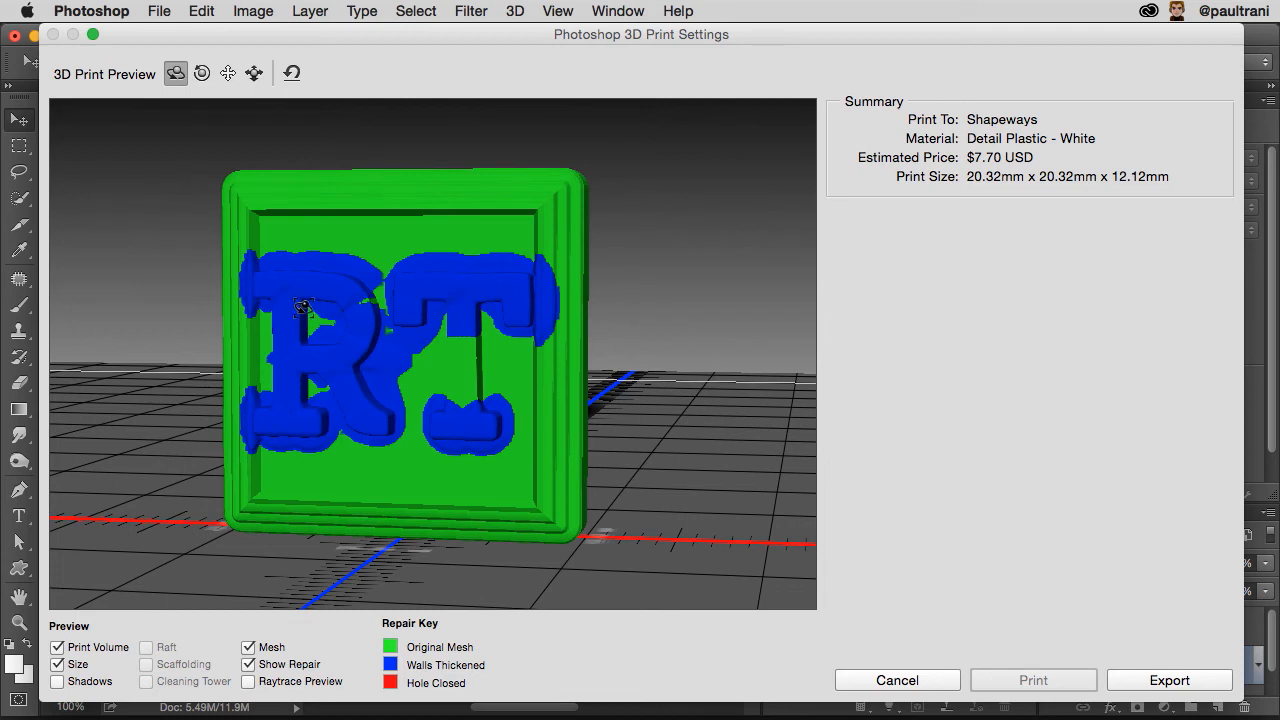
{"action": "mouse_move", "coordinate": [414, 290]}
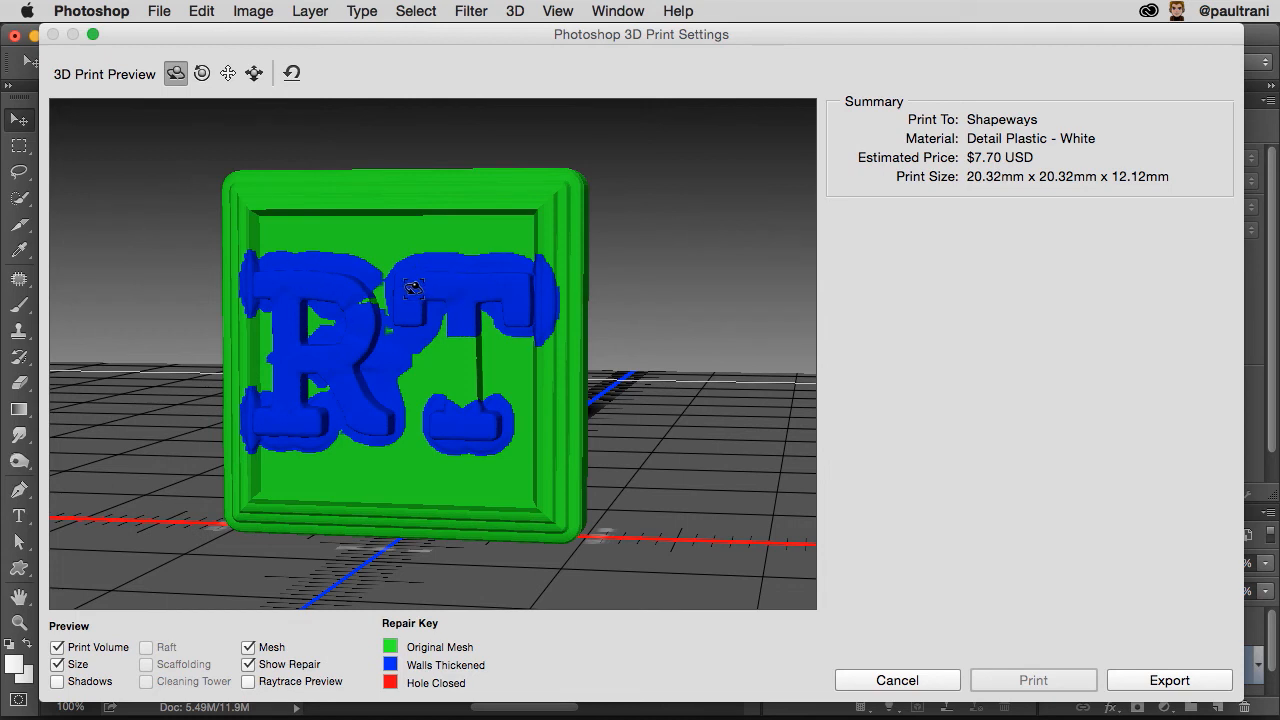
{"action": "left_click_drag", "start_coordinate": [413, 289], "coordinate": [428, 408]}
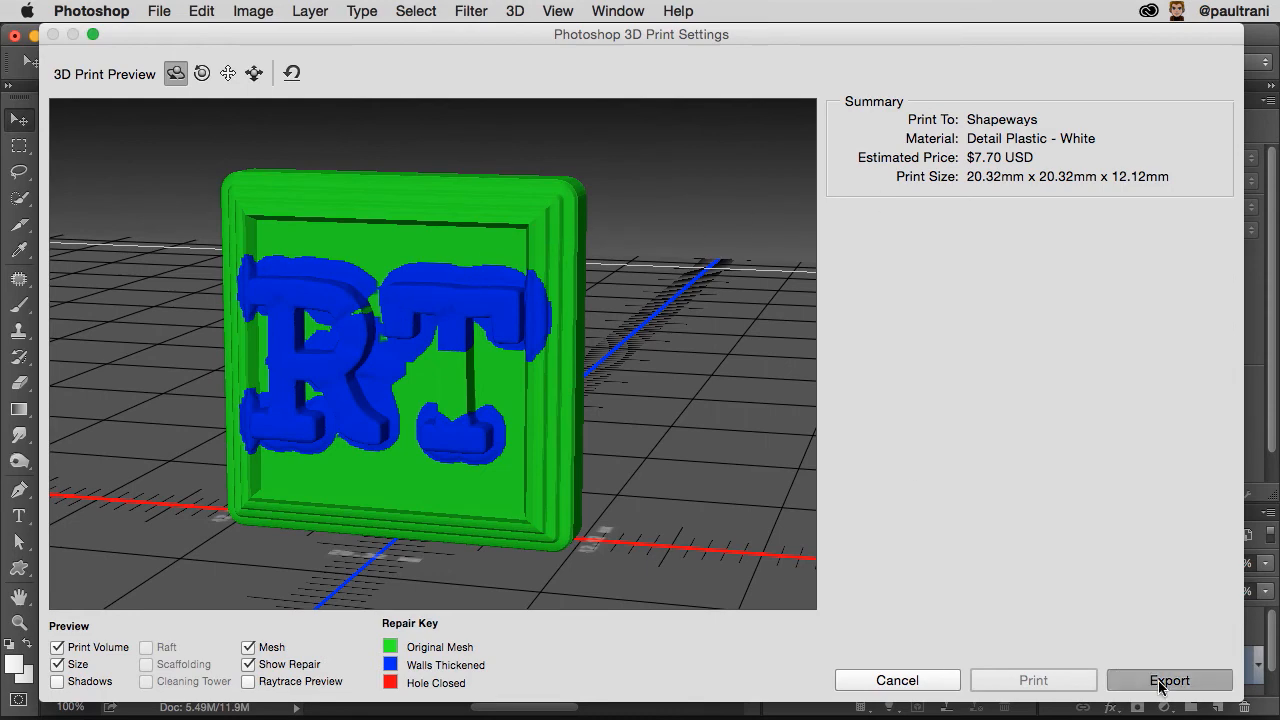
Export the cufflink as RT.stl and upload RT.stl.zip to Shapeways.
{"action": "left_click", "coordinate": [1169, 680]}
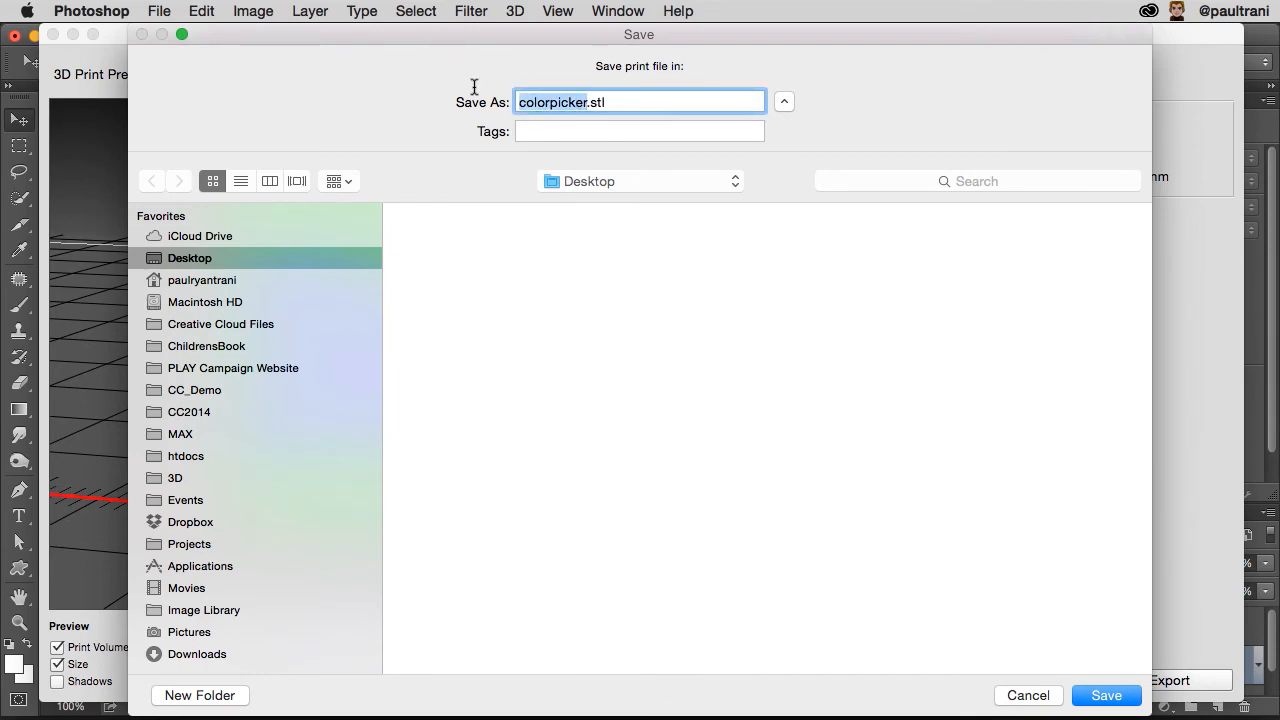
{"action": "left_click", "coordinate": [1106, 695]}
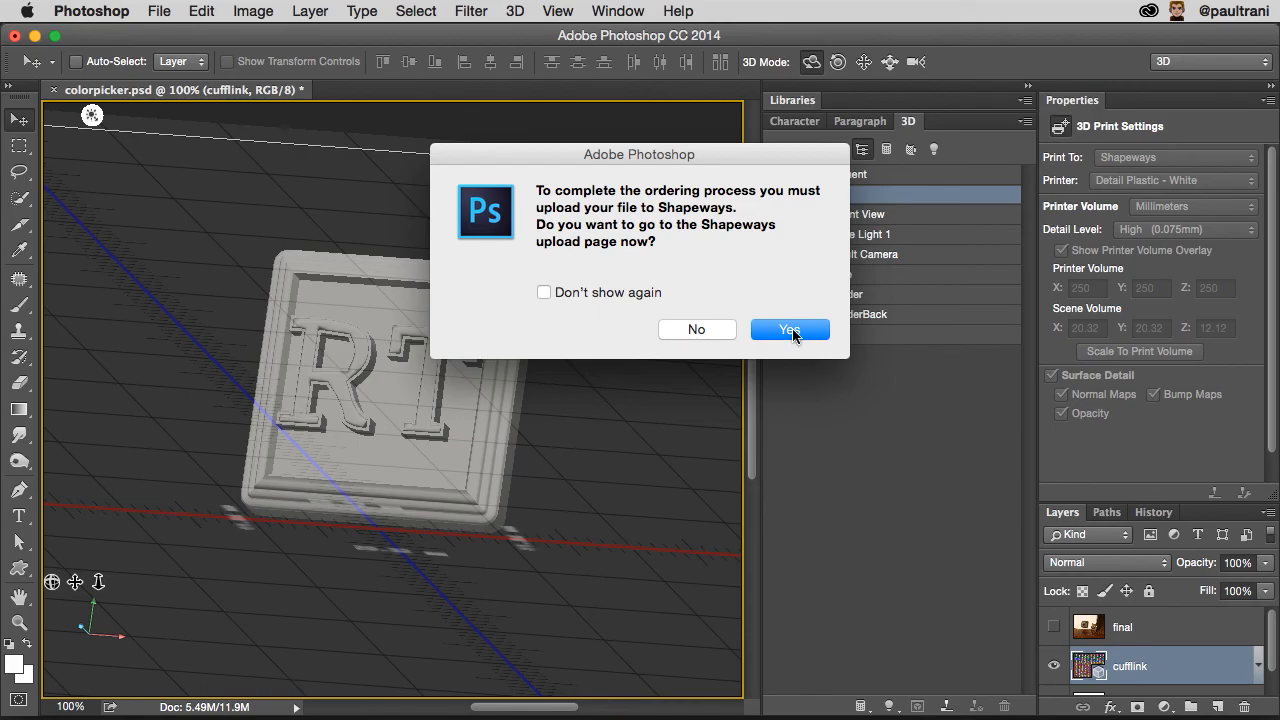
{"action": "left_click", "coordinate": [789, 330]}
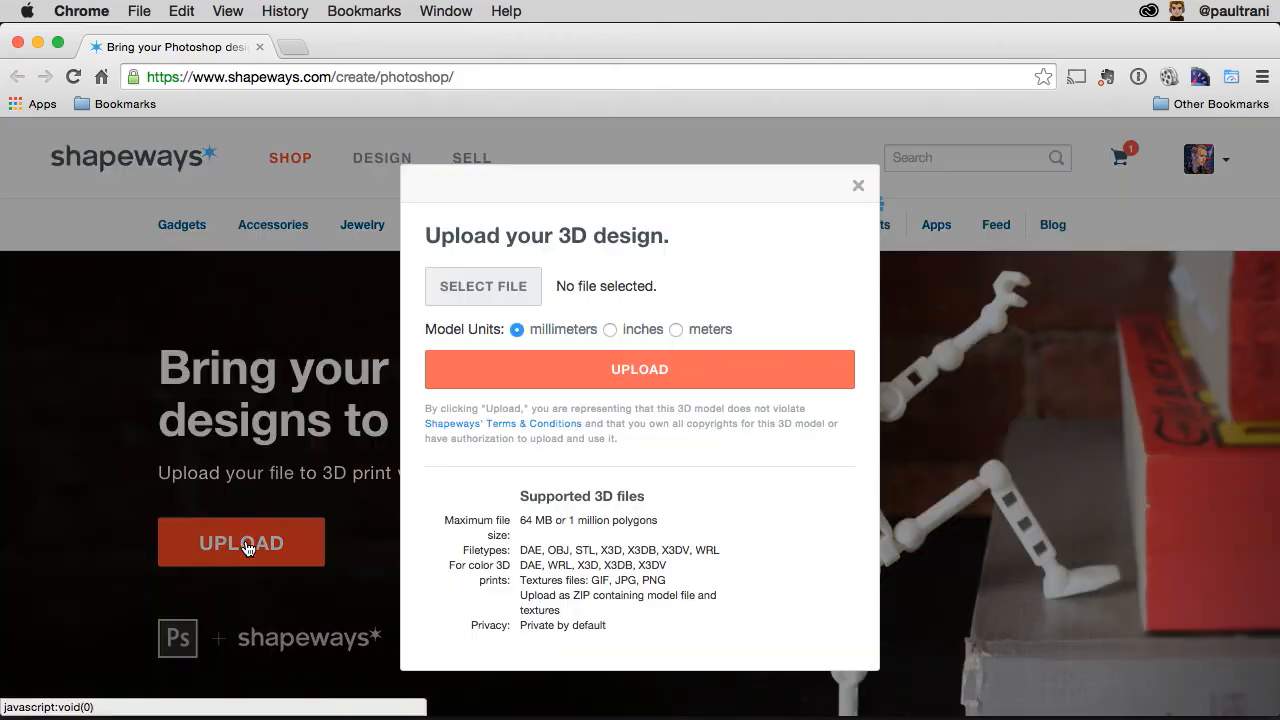
{"action": "left_click", "coordinate": [483, 286]}
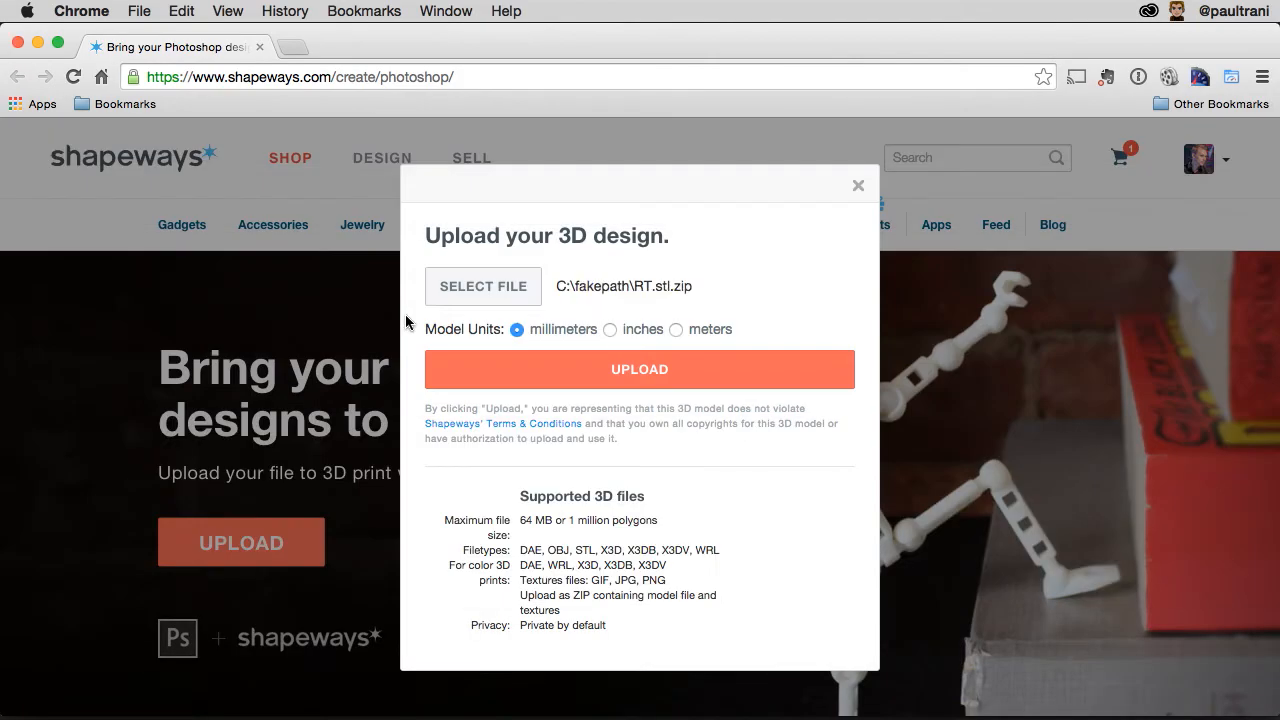
{"action": "left_click", "coordinate": [639, 369]}
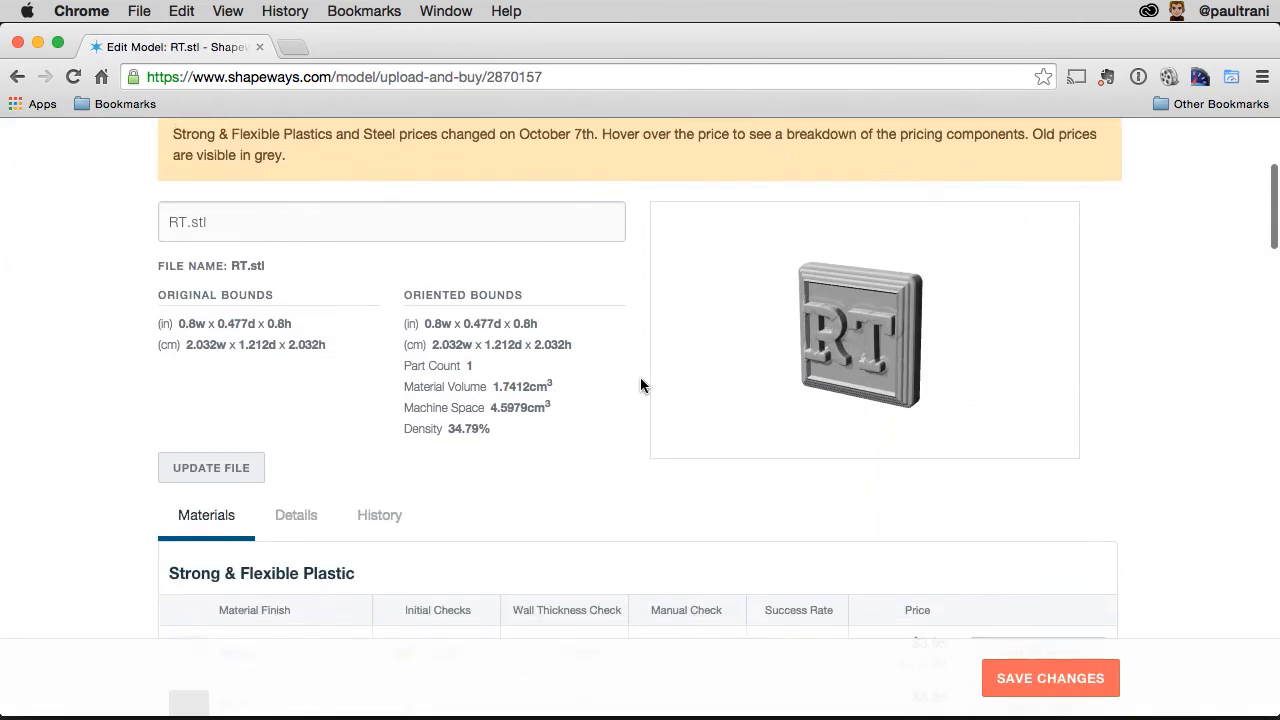
Rotate the RT.stl preview and scroll through material prices, including Stainless Steel from $14.71.
{"action": "scroll", "scroll_direction": "down", "scroll_amount": 3}
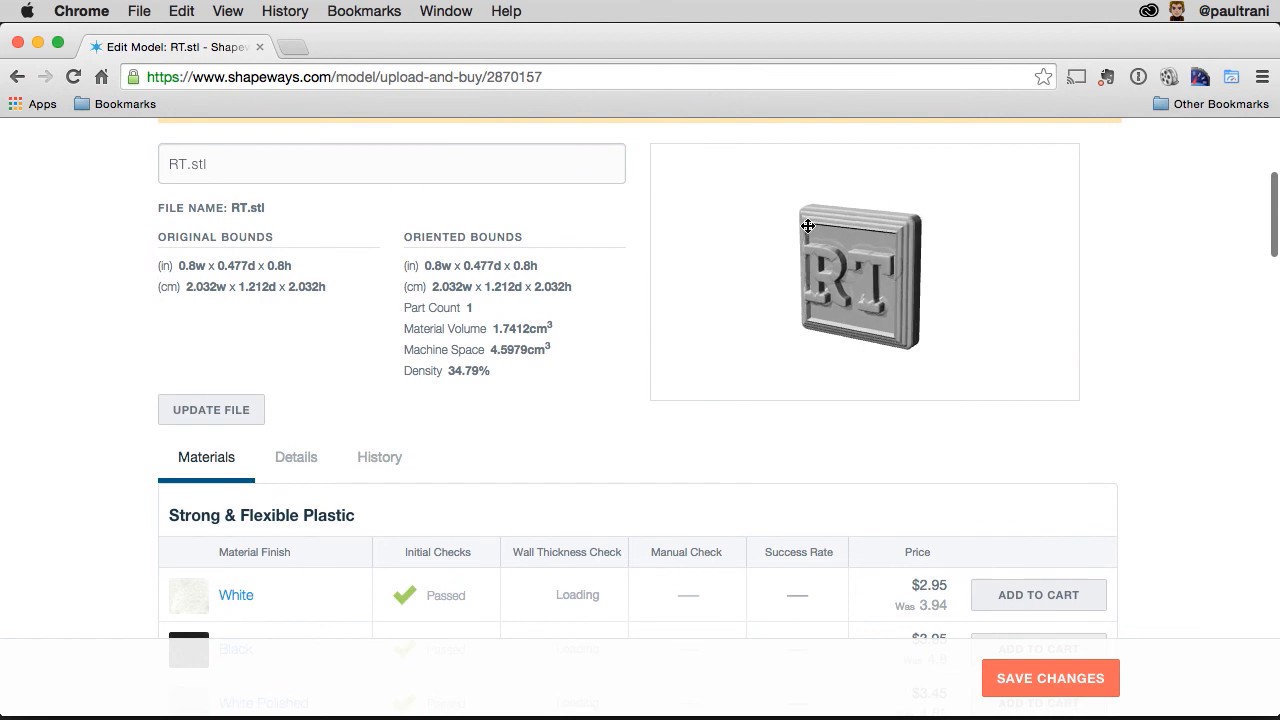
{"action": "left_click_drag", "start_coordinate": [805, 225], "coordinate": [815, 237]}
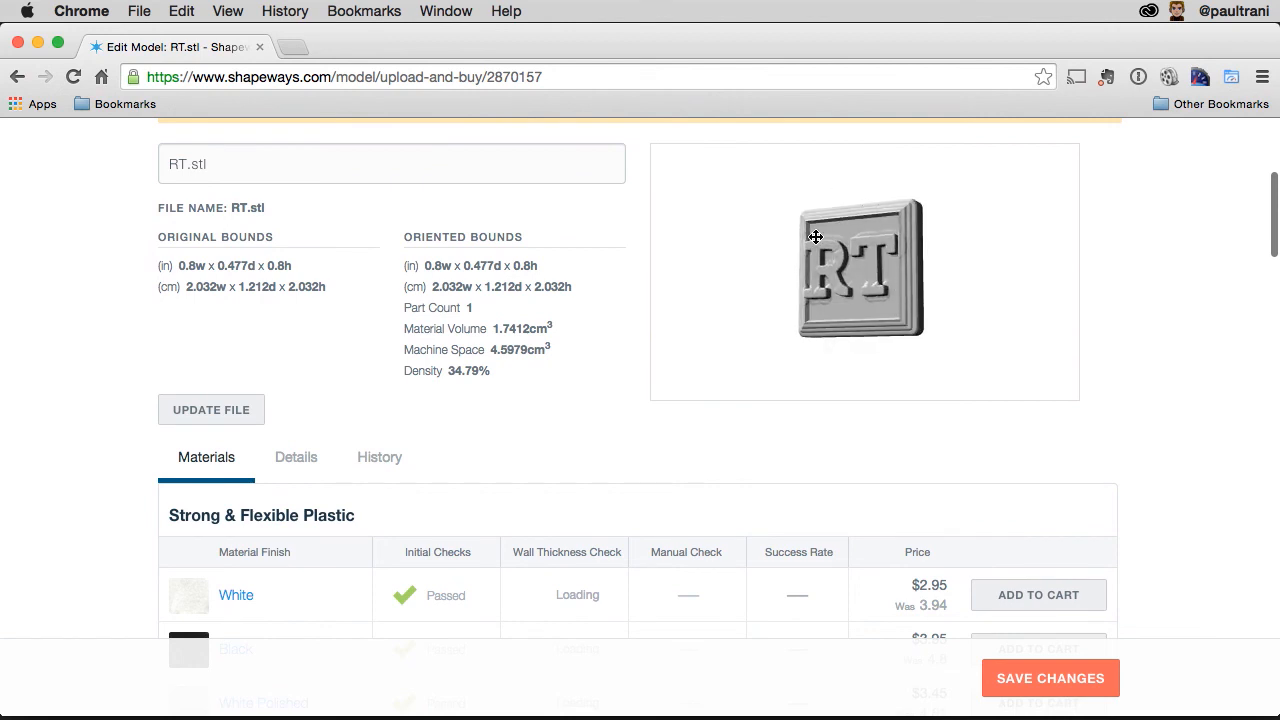
{"action": "scroll", "scroll_direction": "down", "scroll_amount": 3}
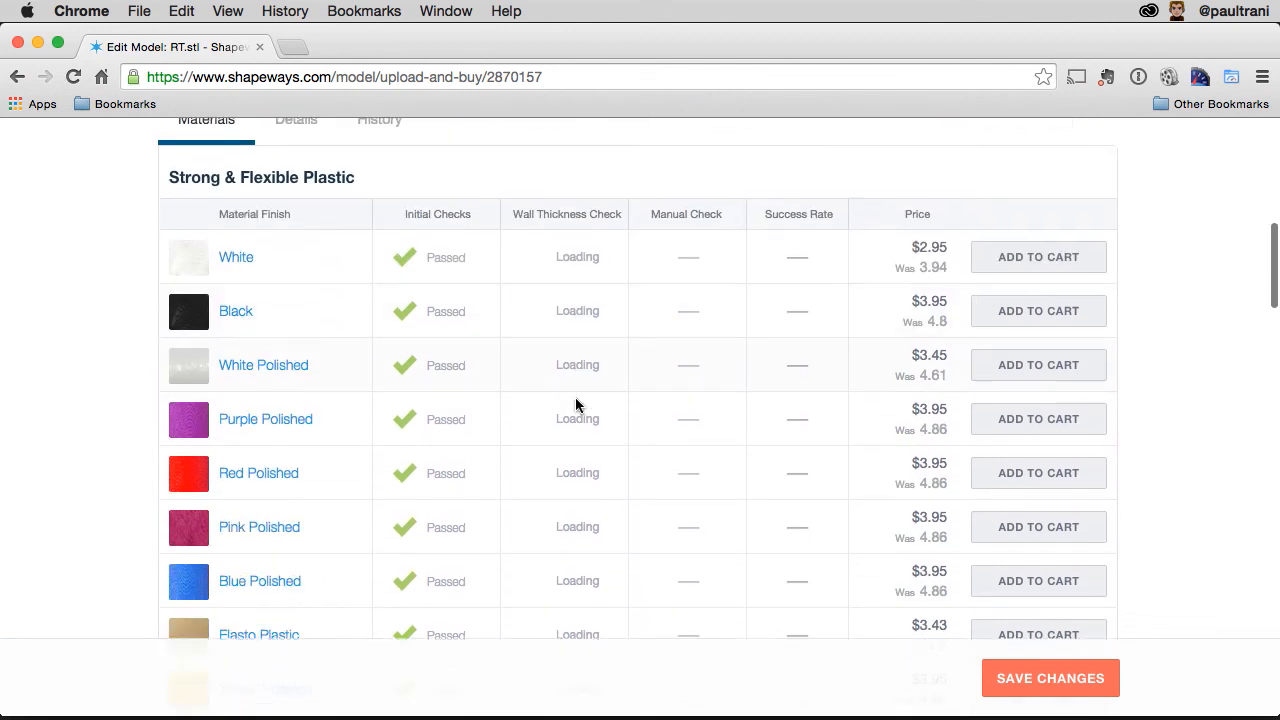
{"action": "scroll", "scroll_direction": "down", "scroll_amount": 3}
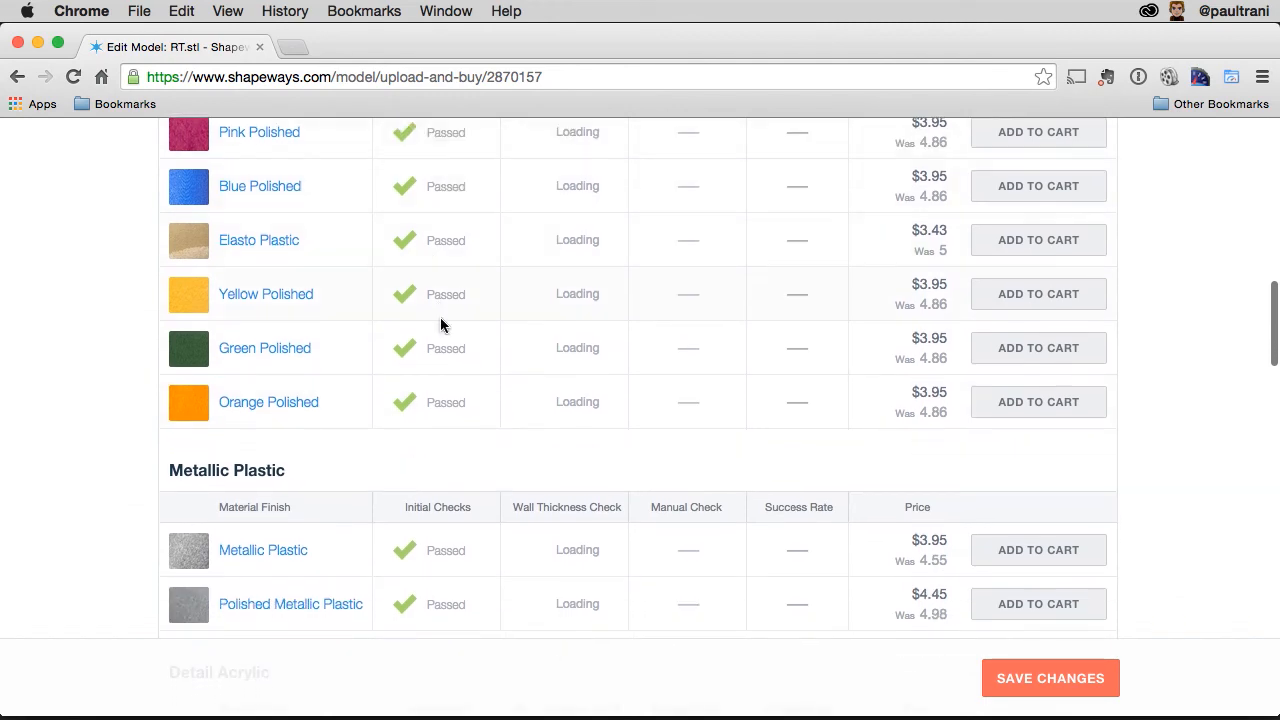
{"action": "scroll", "scroll_direction": "down", "scroll_amount": 3}
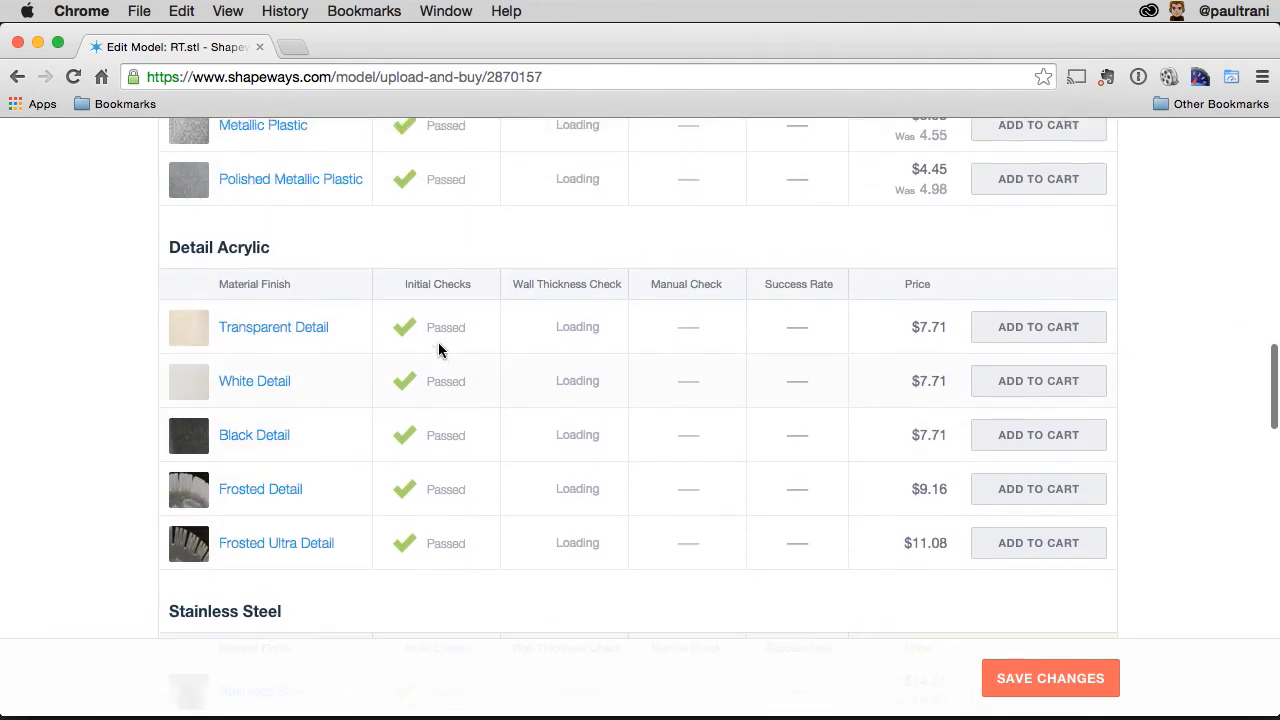
{"action": "scroll", "scroll_direction": "down", "scroll_amount": 3}
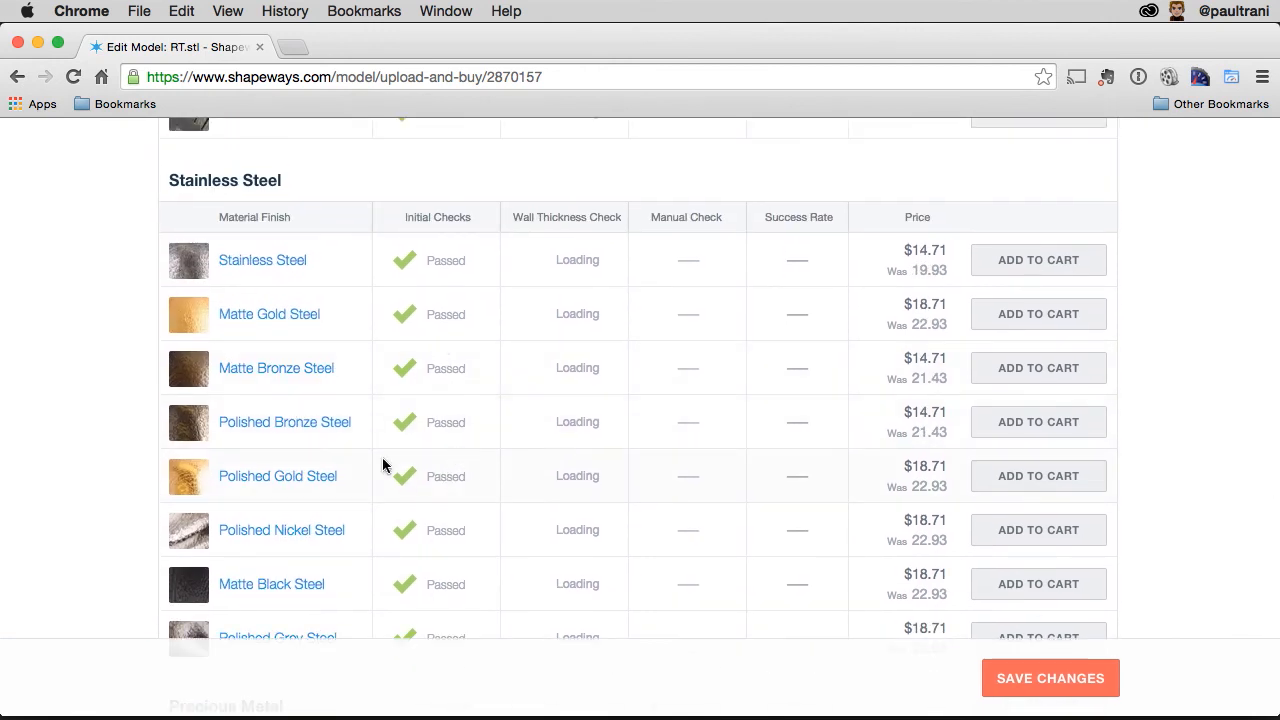
{"action": "mouse_move", "coordinate": [911, 265]}
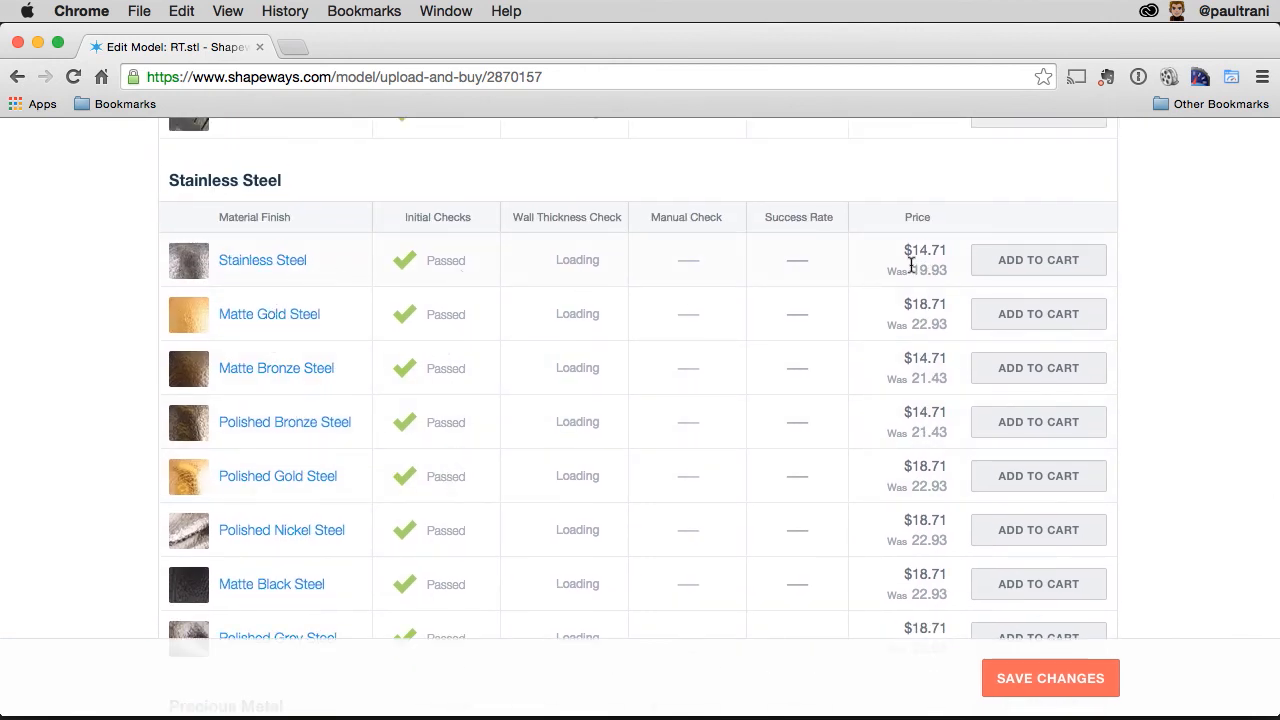